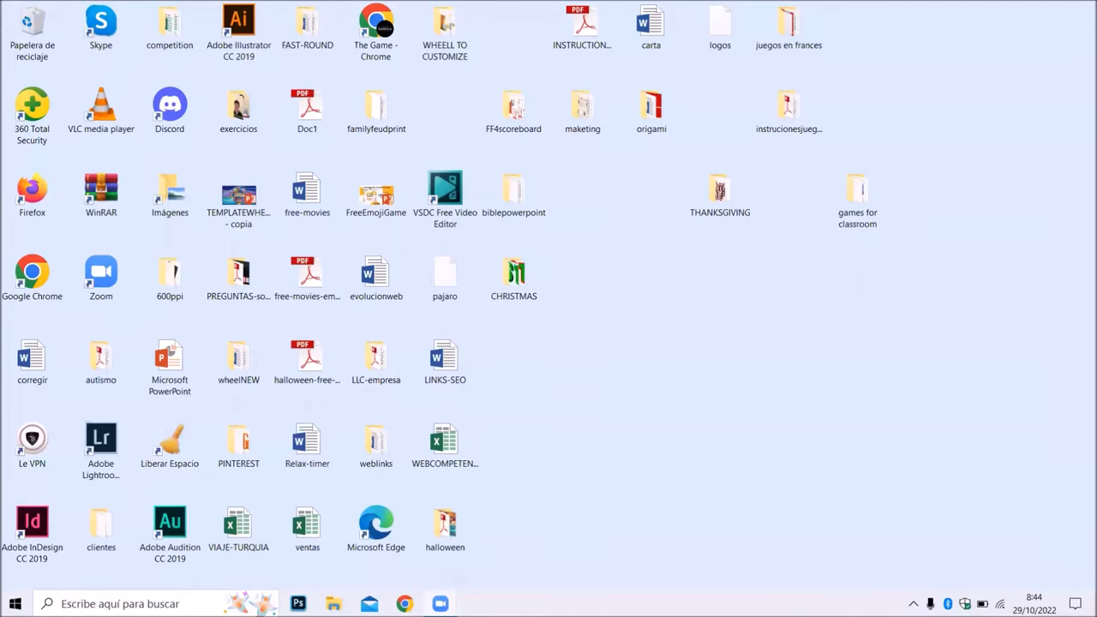
mouse_move(230, 271)
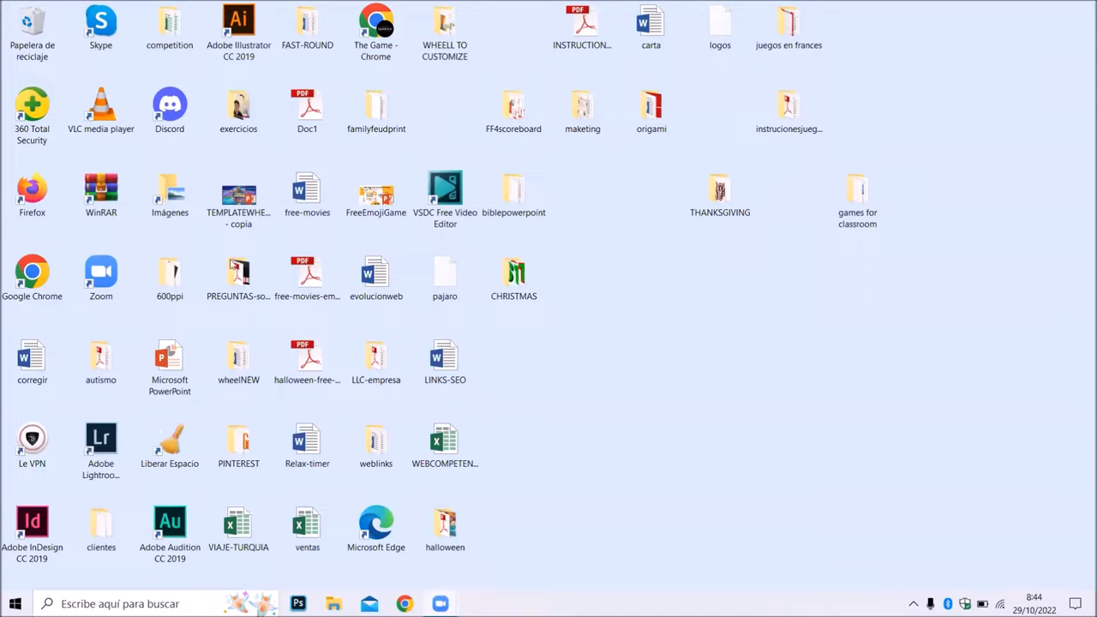
mouse_move(569, 414)
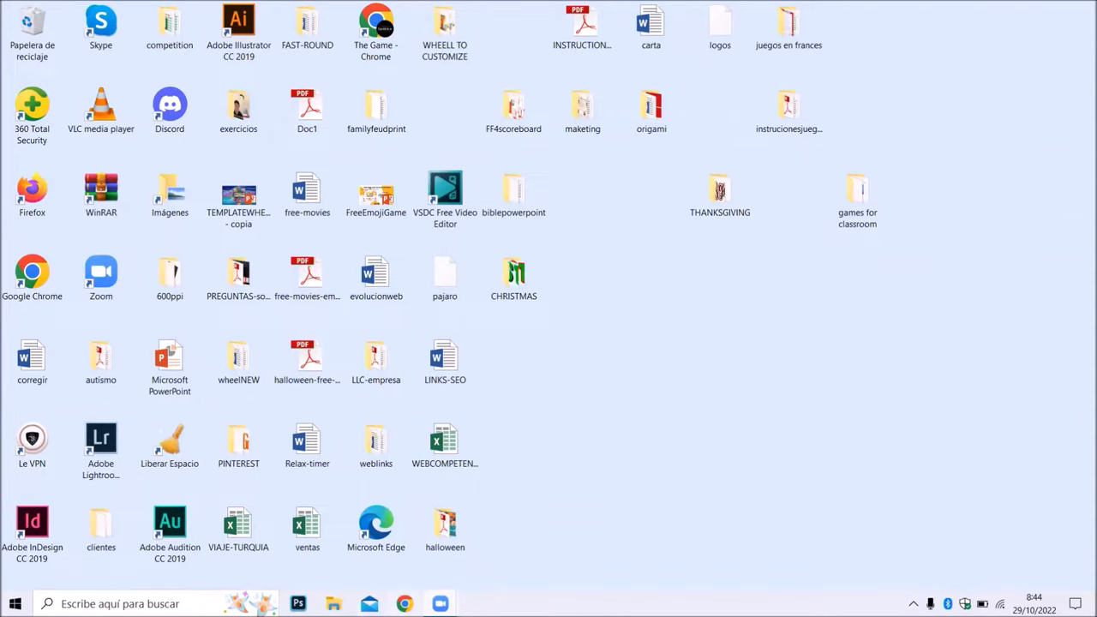
mouse_move(405, 604)
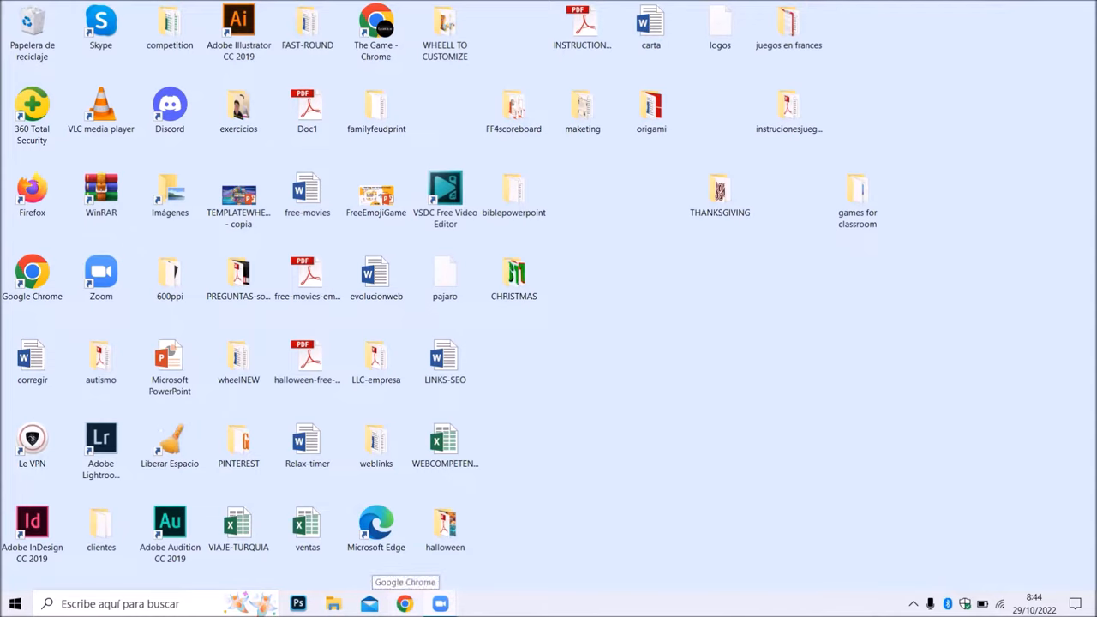
Launch Chrome and go to thegame-room.com/blogs/freebies to reach the free games page.
left_click(404, 604)
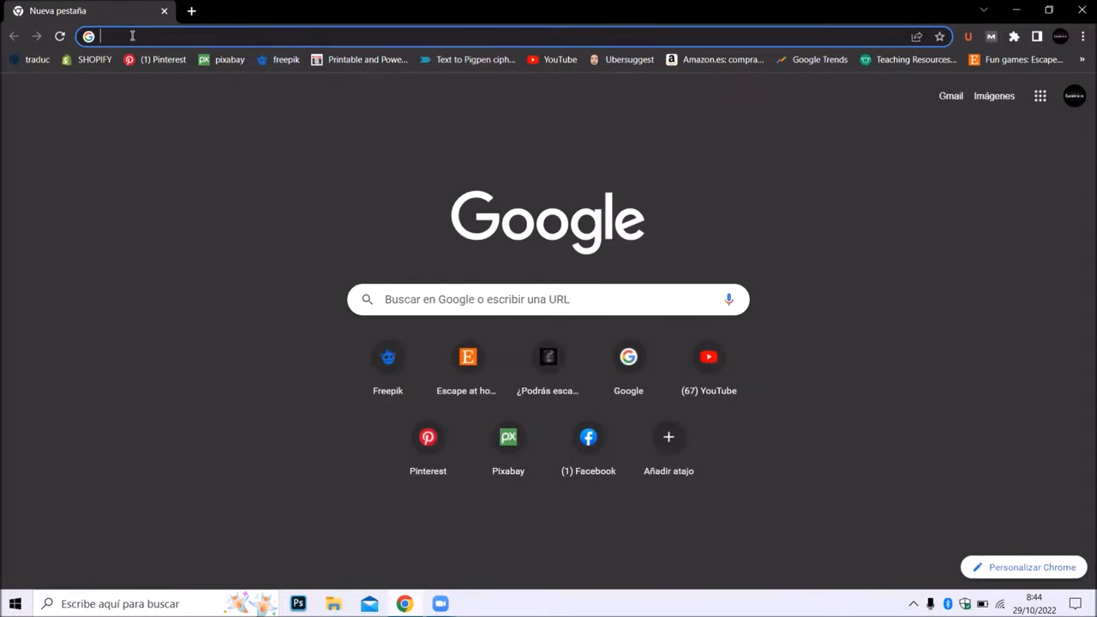
left_click(132, 36)
type("THE")
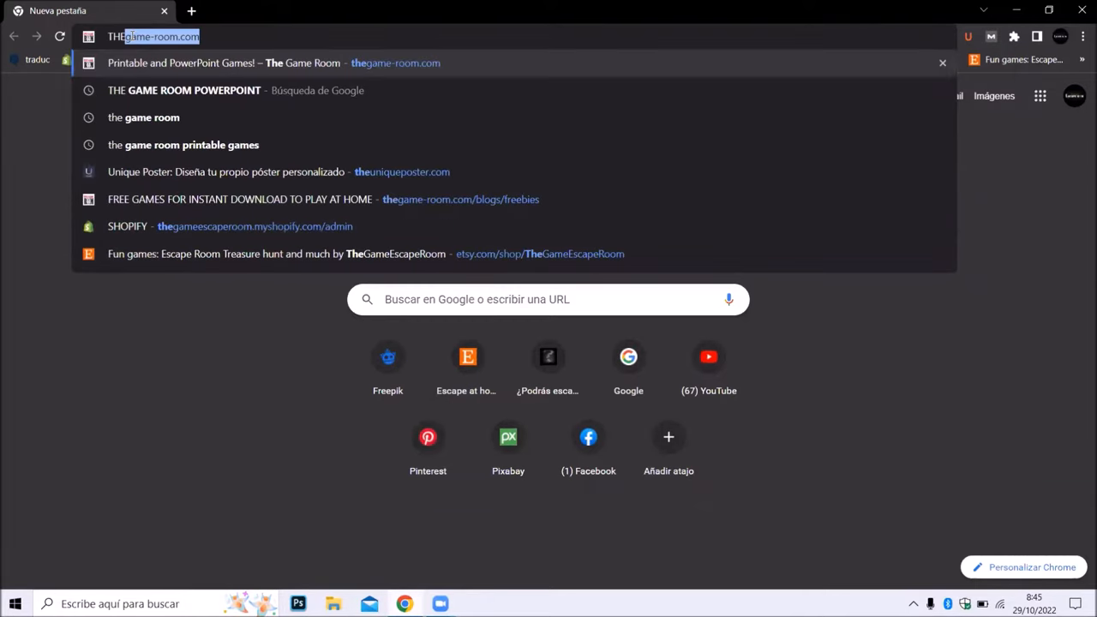
type("GAME-ROOM.Com")
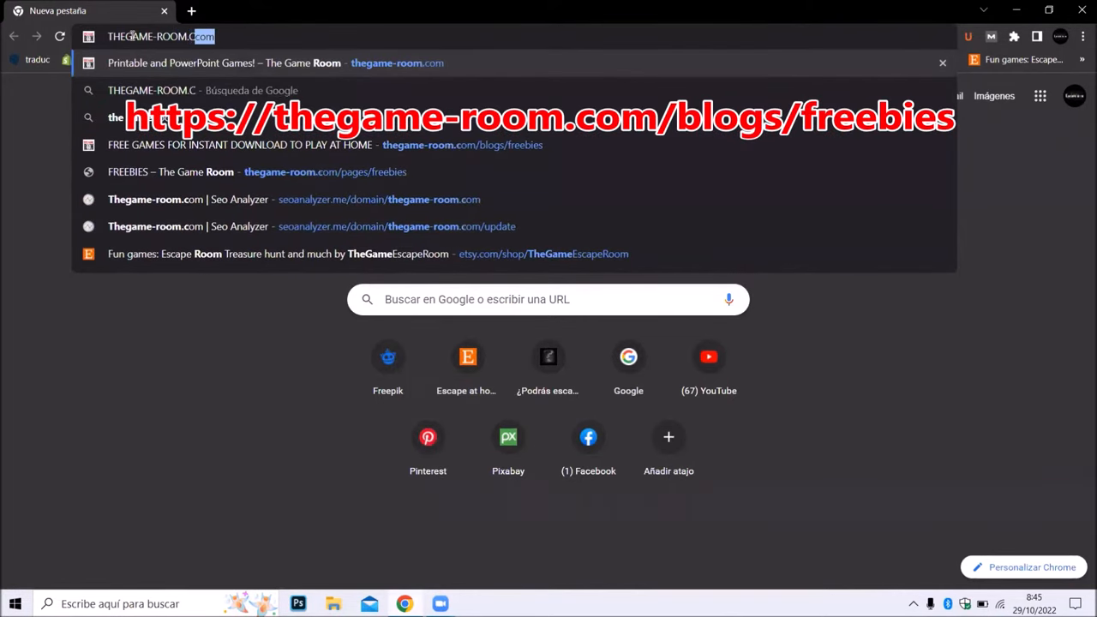
type("OM/BLOGS")
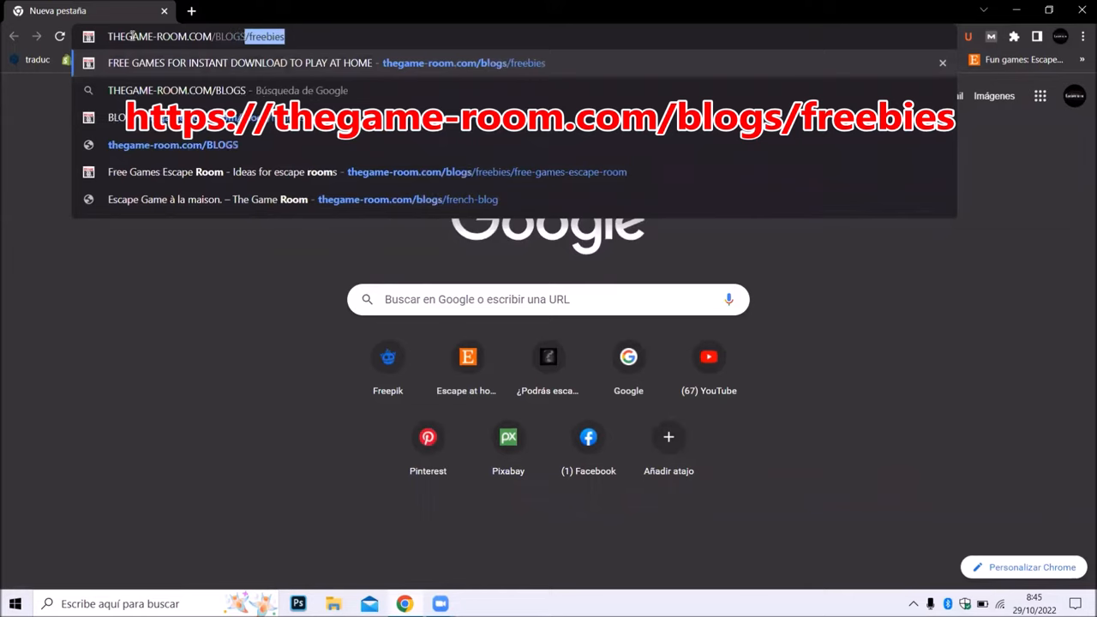
type("freebies")
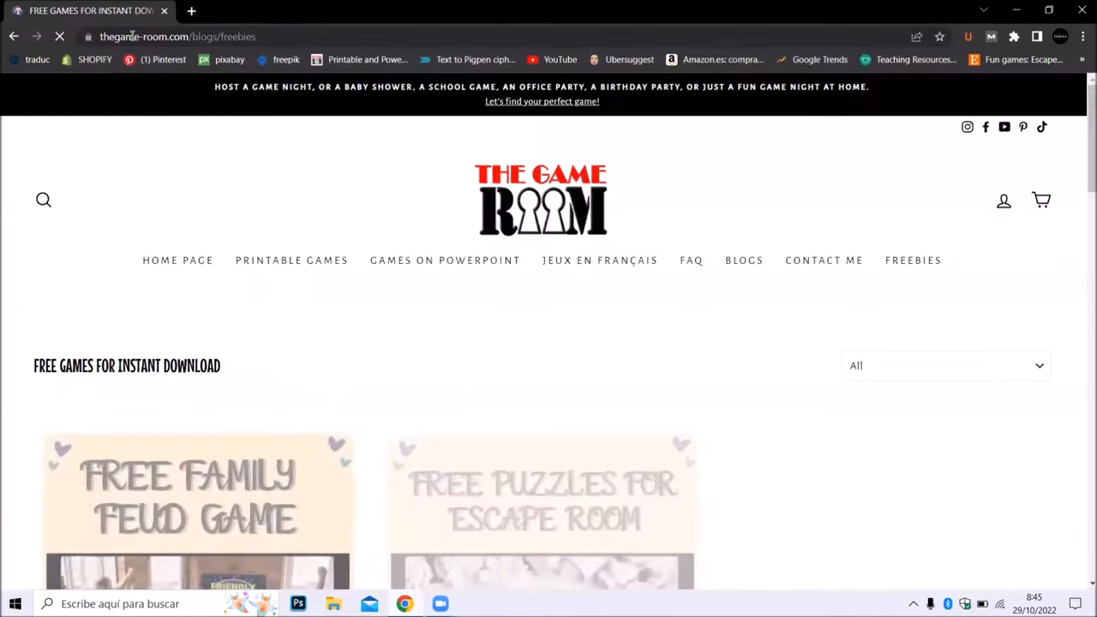
Scroll down the Free Family Feud Game post to its template download link.
scroll("down", 3)
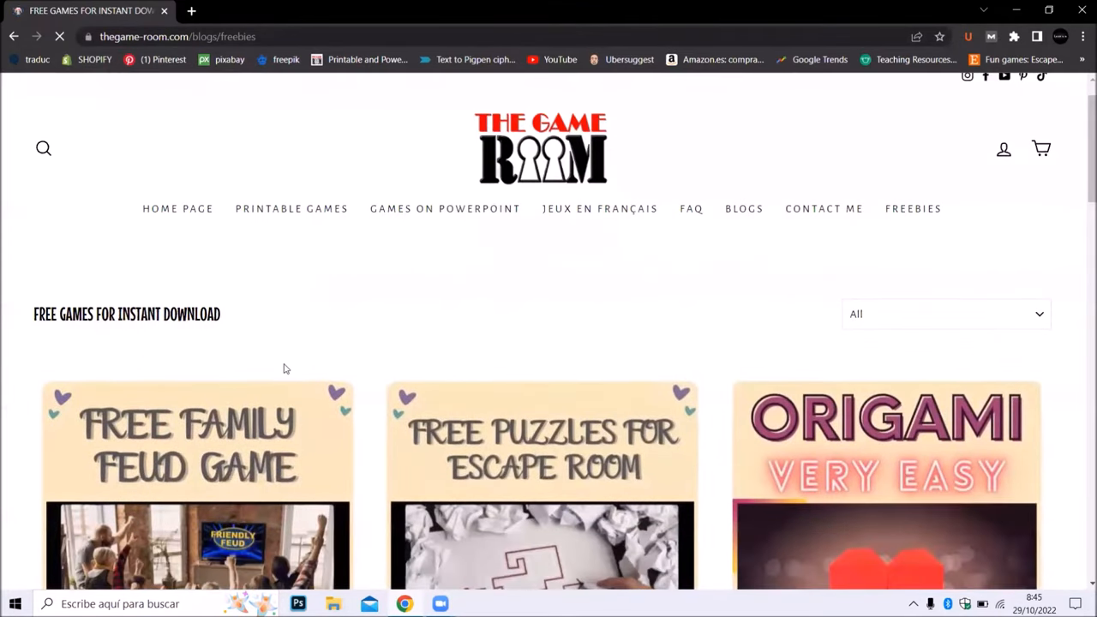
scroll("down", 3)
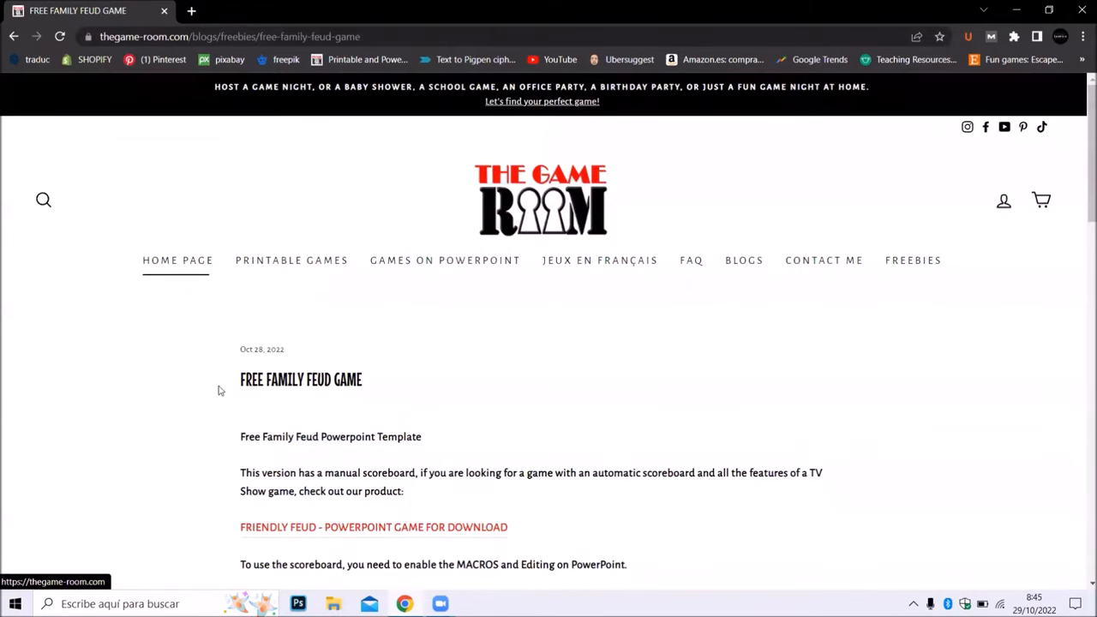
scroll("down", 3)
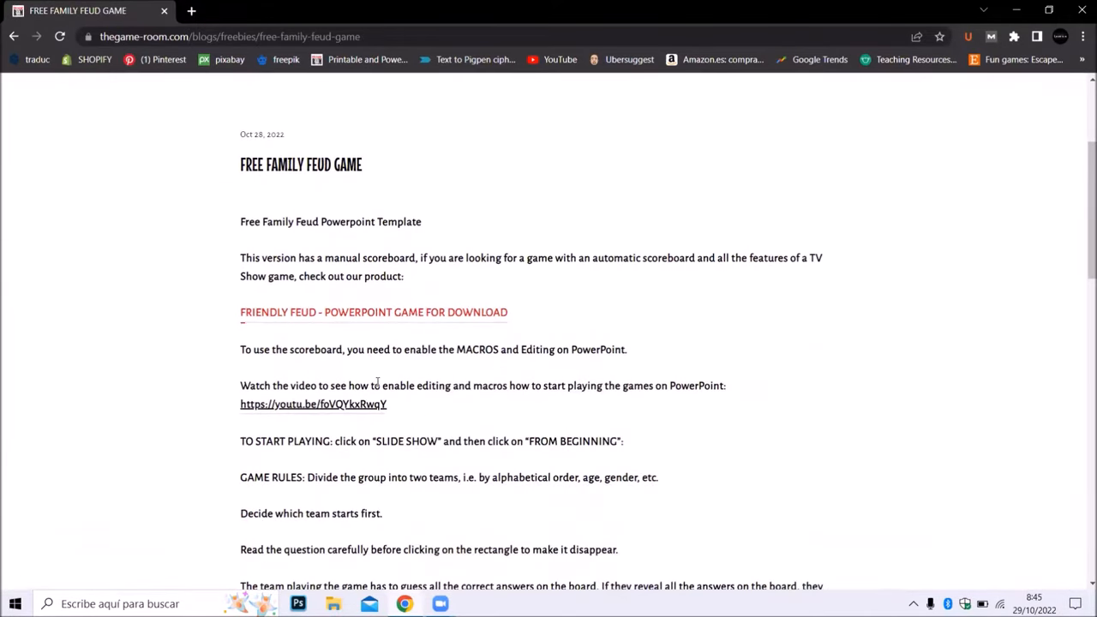
scroll("down", 3)
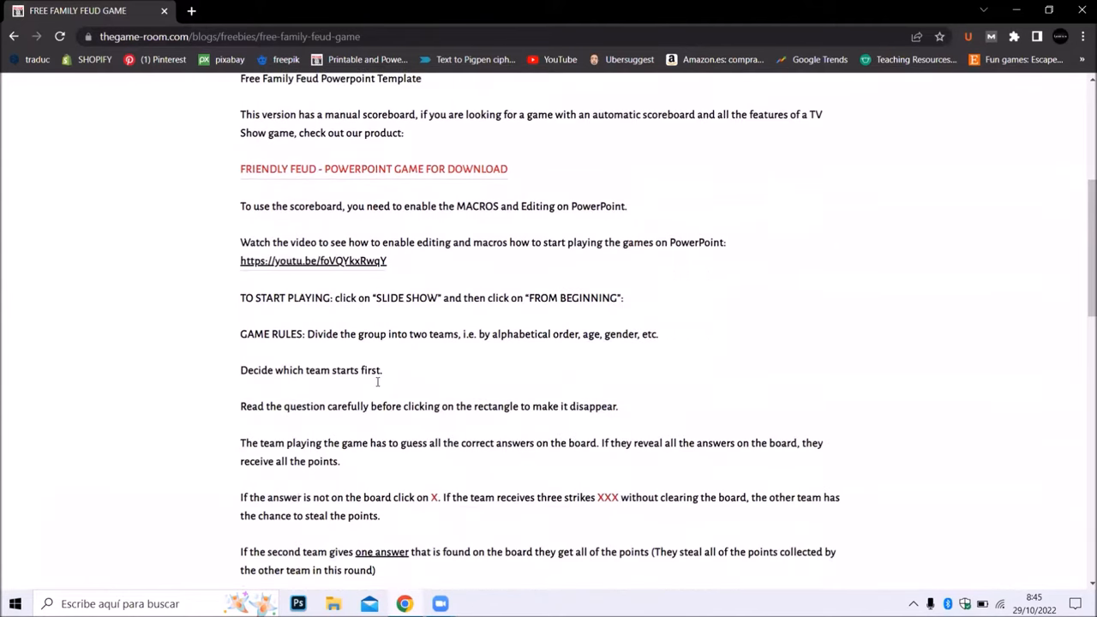
scroll("down", 3)
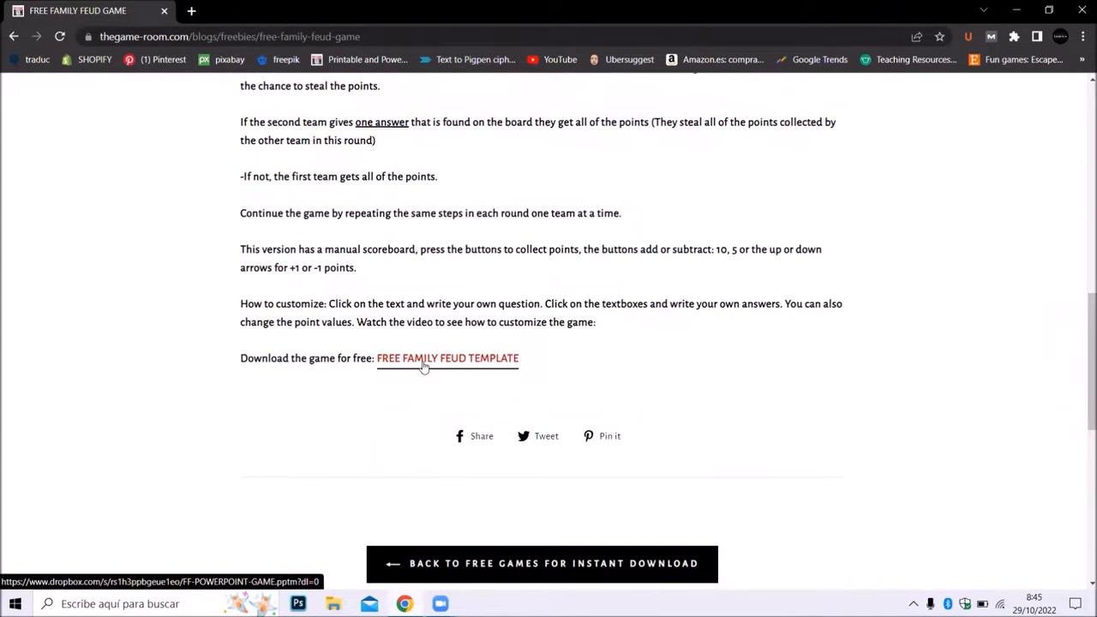
Download FF-POWERPOINT-GAME.pptm from the Dropbox link and open the downloaded file.
left_click(445, 359)
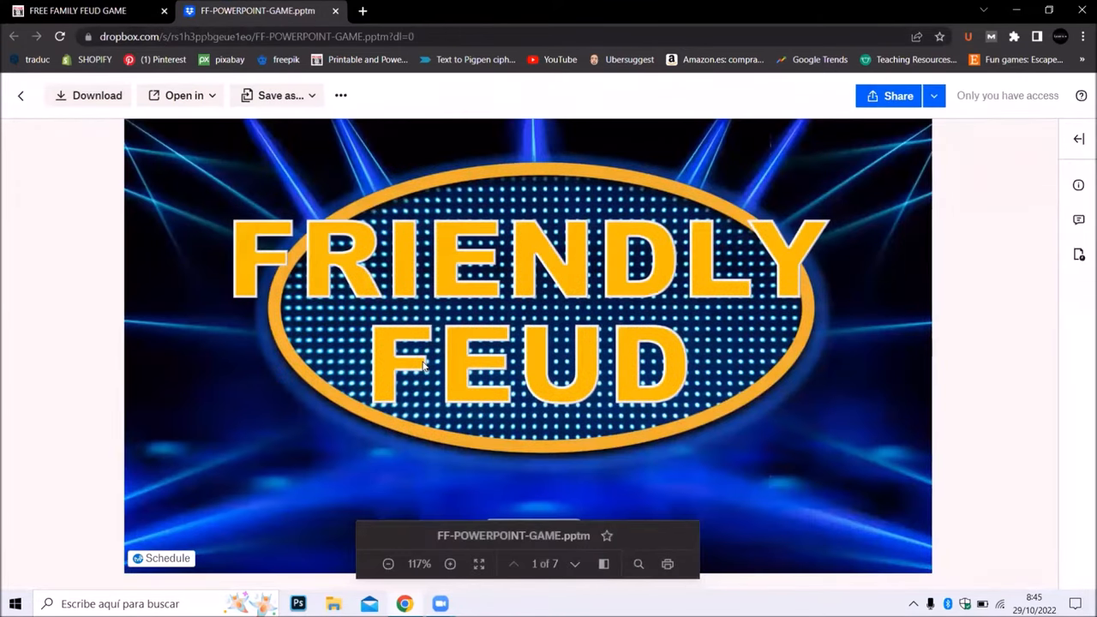
mouse_move(96, 96)
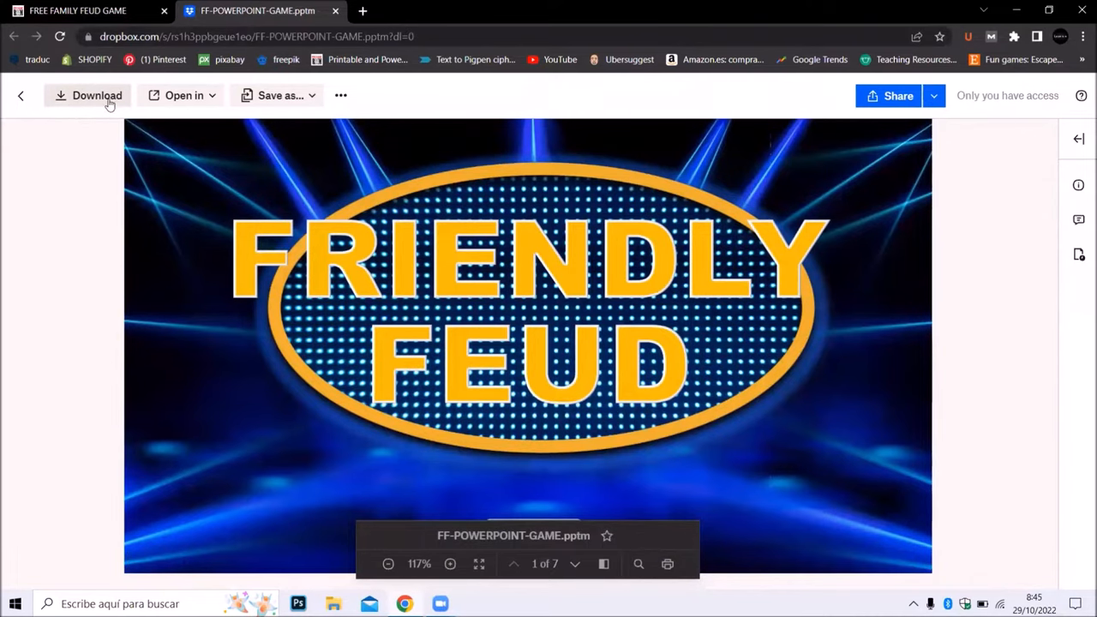
left_click(388, 563)
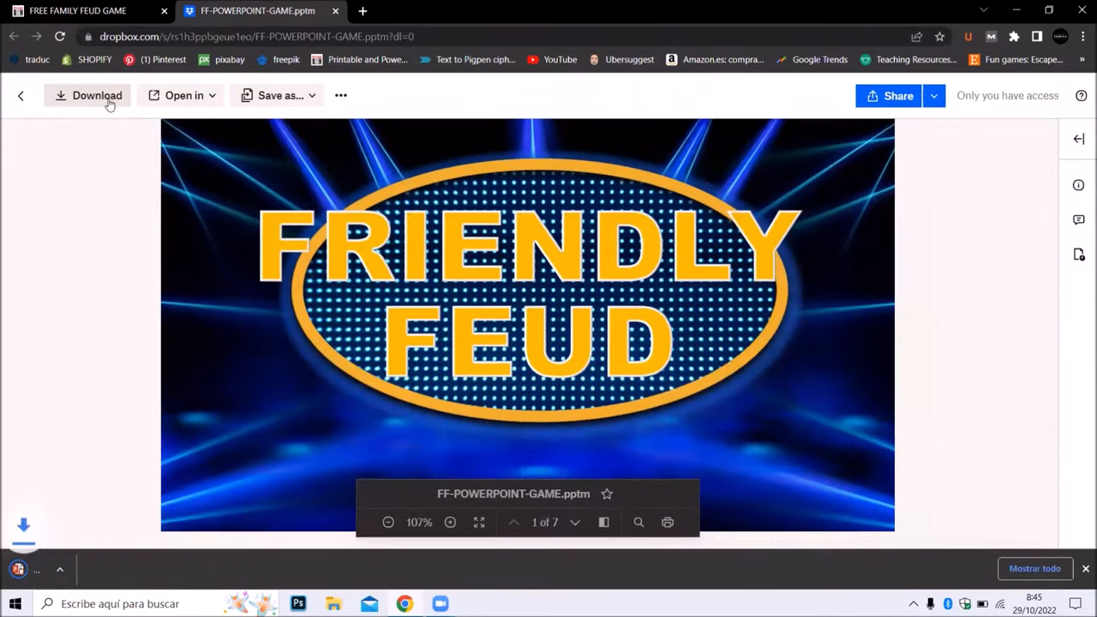
left_click(96, 96)
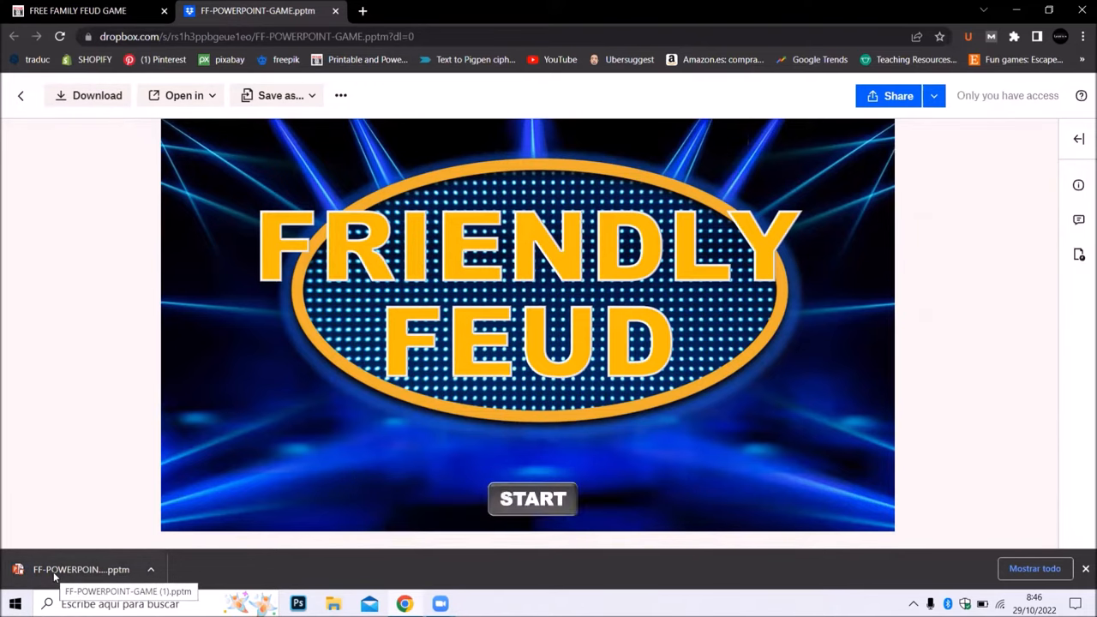
left_click(80, 569)
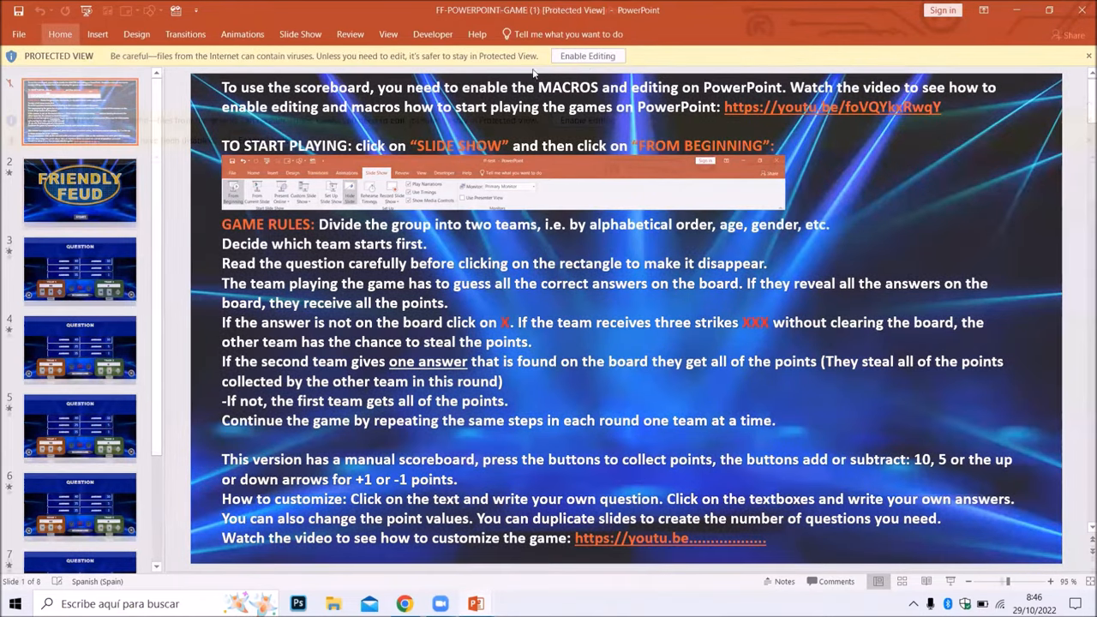
mouse_move(99, 123)
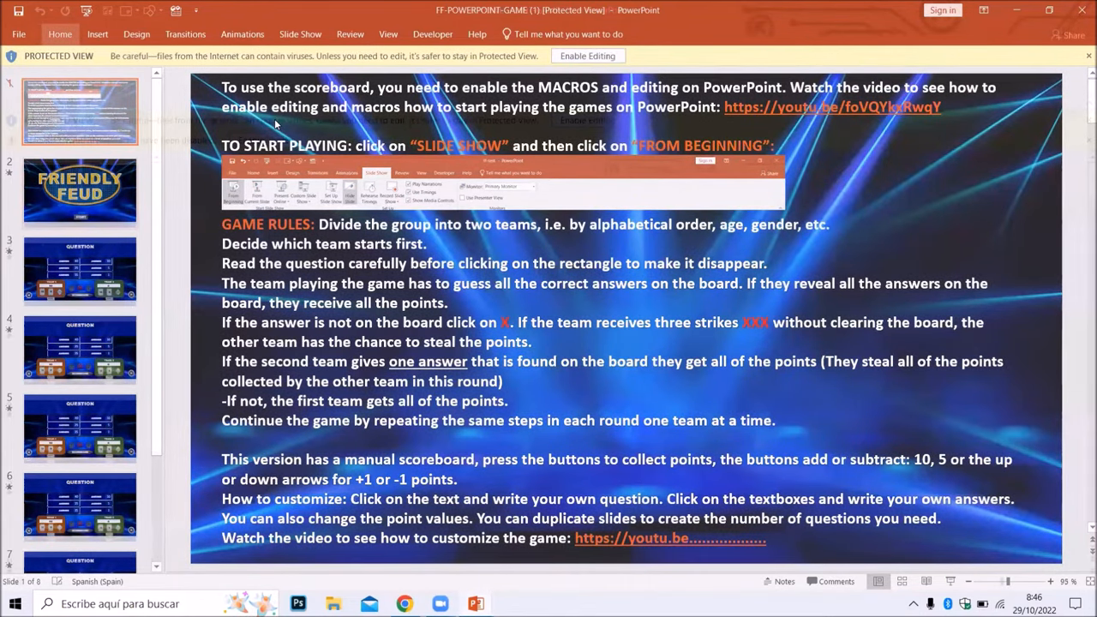
Enable editing on the Protected View bar so the template can be modified.
left_click(586, 55)
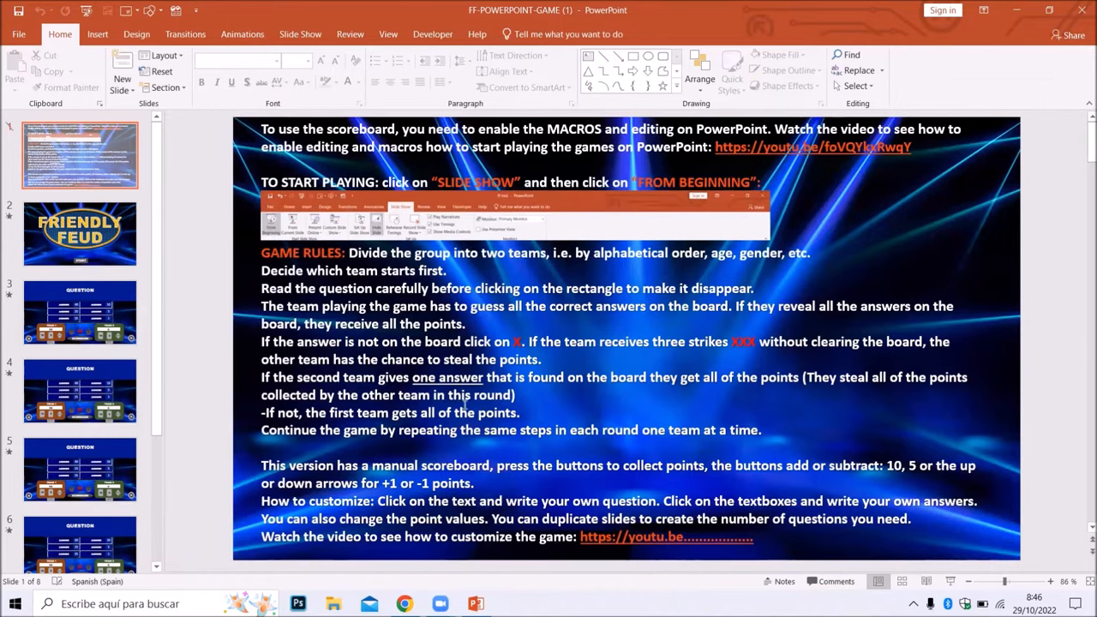
mouse_move(120, 249)
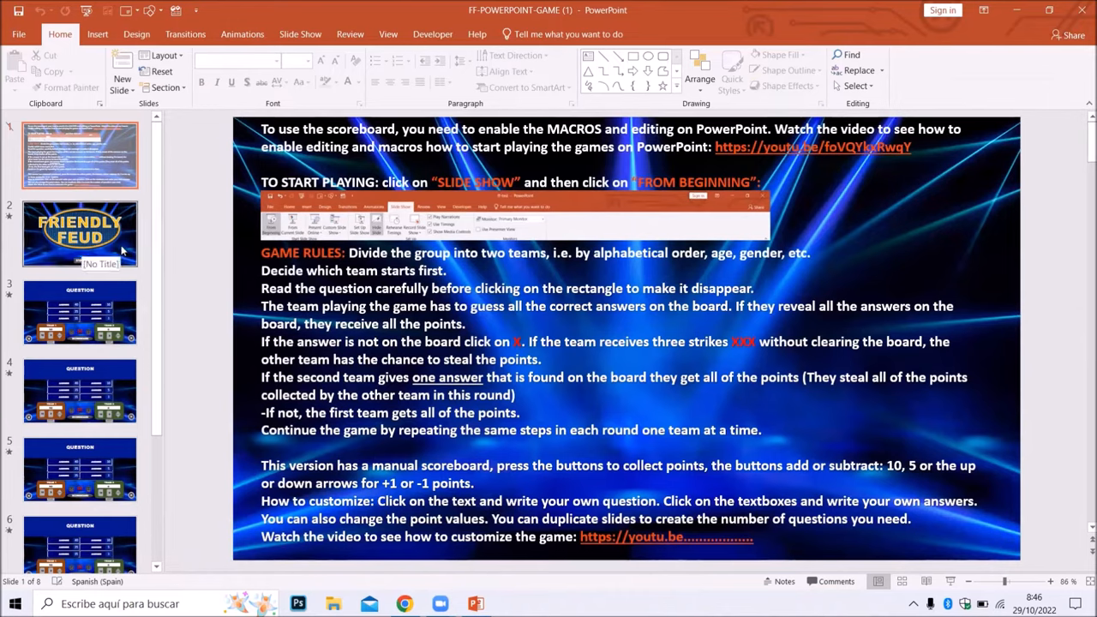
Retitle the cover slide FAMILY GAME and enlarge its title font to 140.
left_click(79, 234)
type("FAMILY")
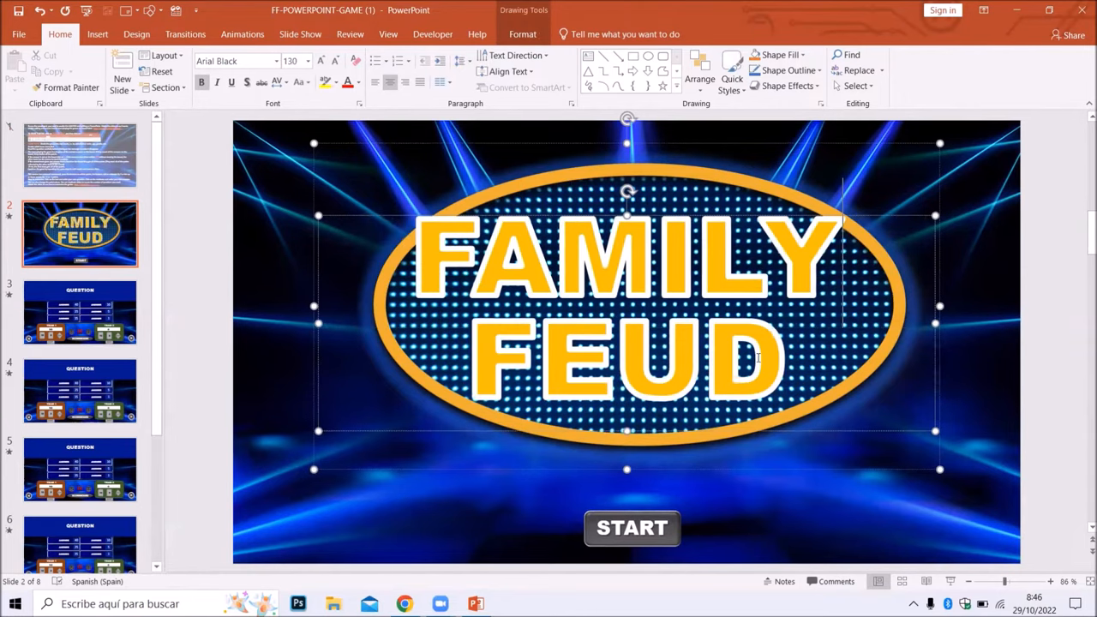
mouse_move(844, 403)
type("GAME")
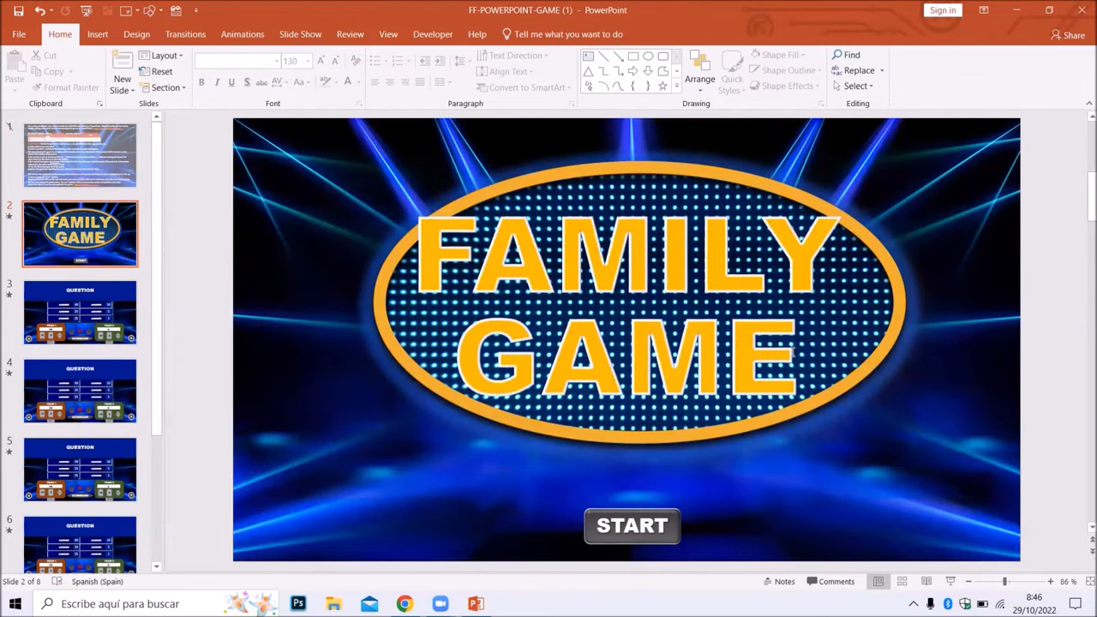
left_click(626, 300)
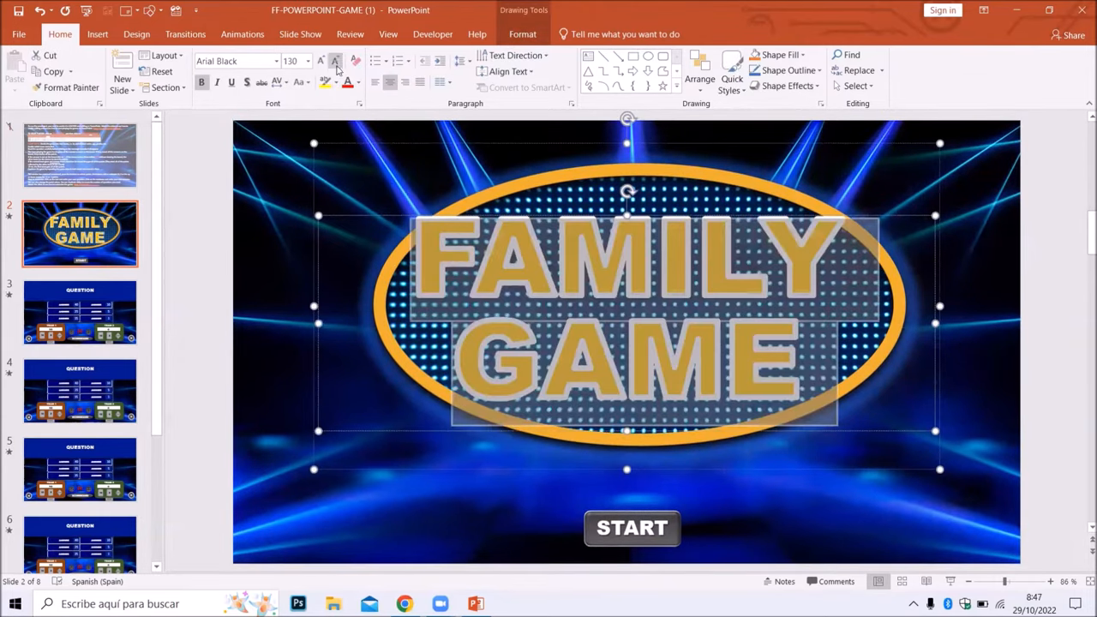
left_click(305, 62)
type("140")
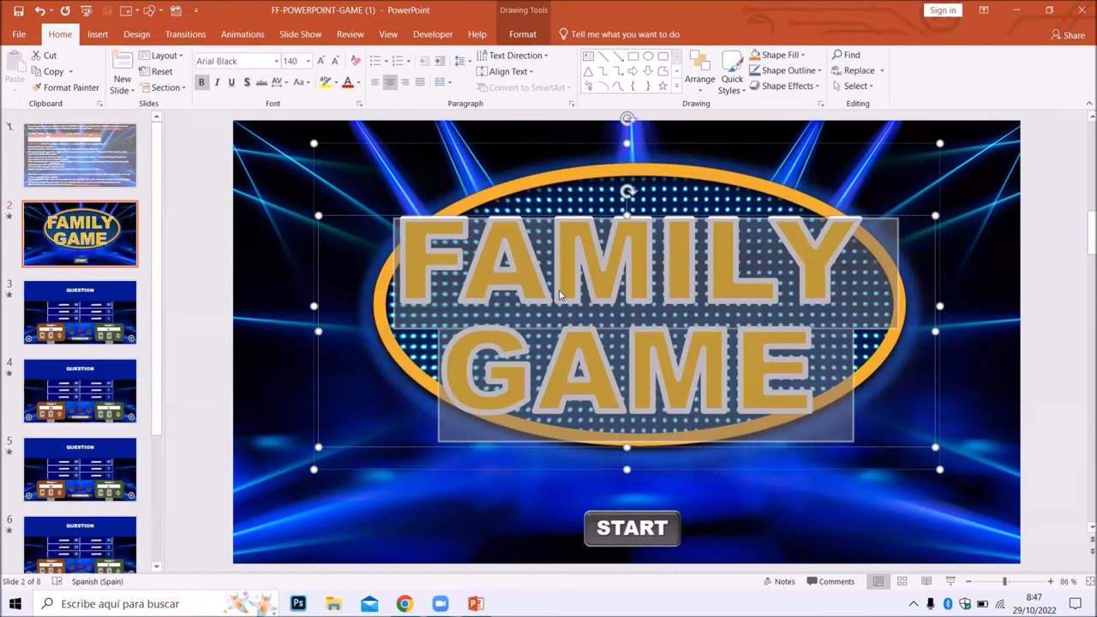
mouse_move(219, 280)
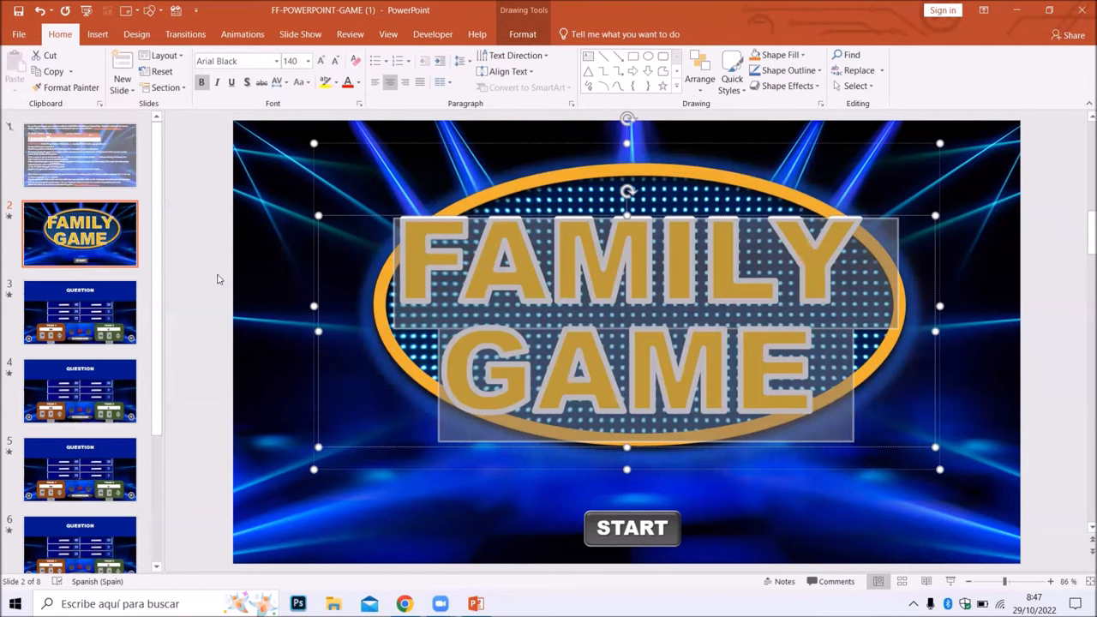
mouse_move(79, 312)
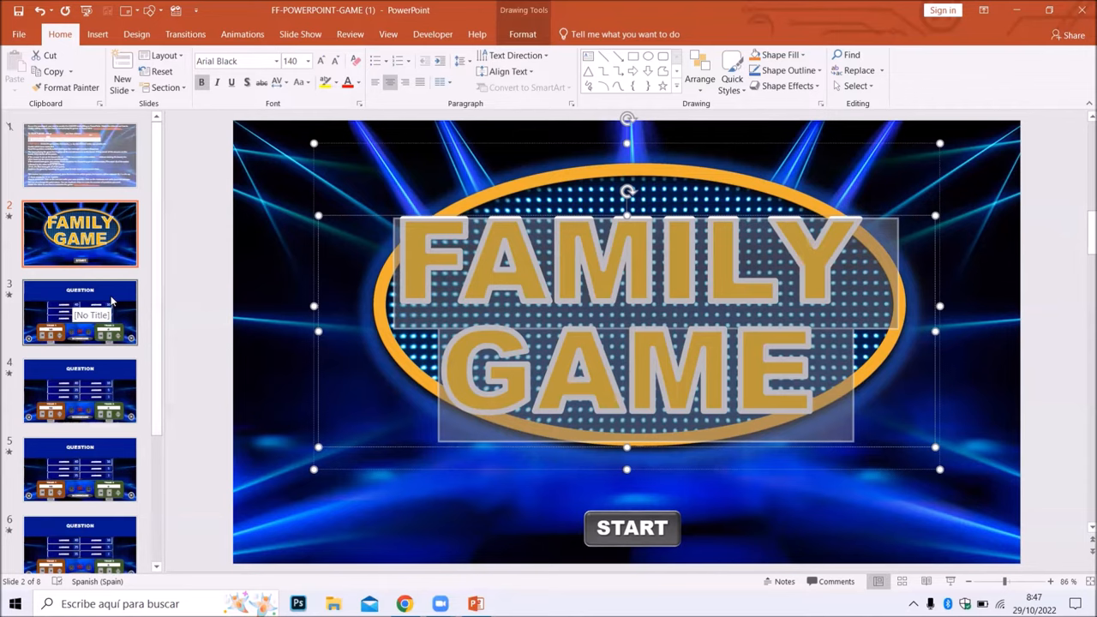
Change the third slide's heading to TYPE YOUR OWN QUESTION.
left_click(79, 312)
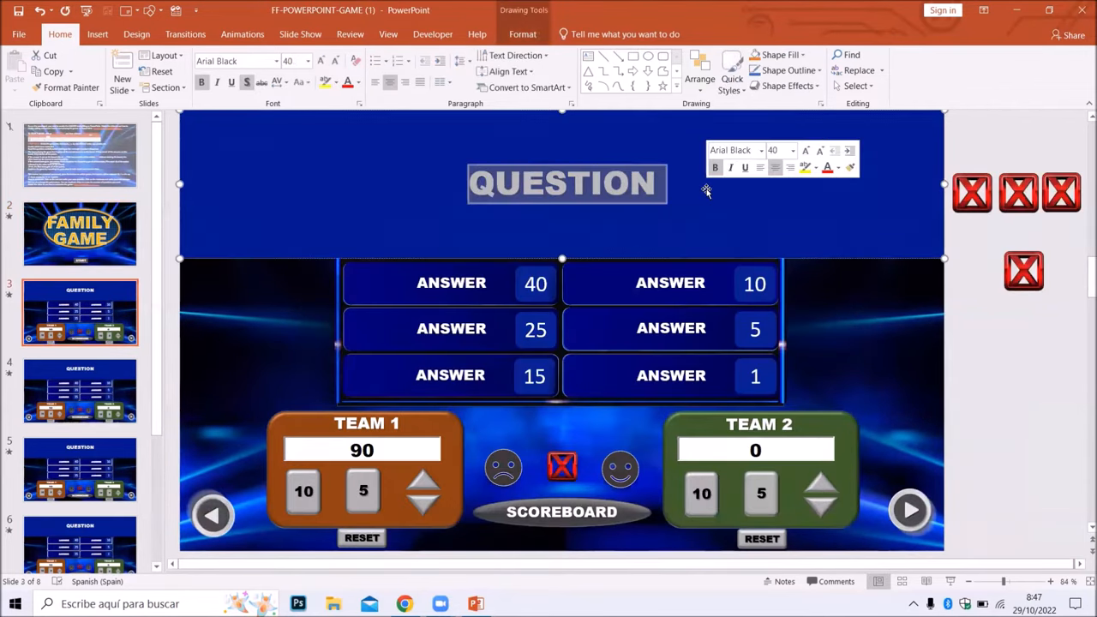
type("TYPE")
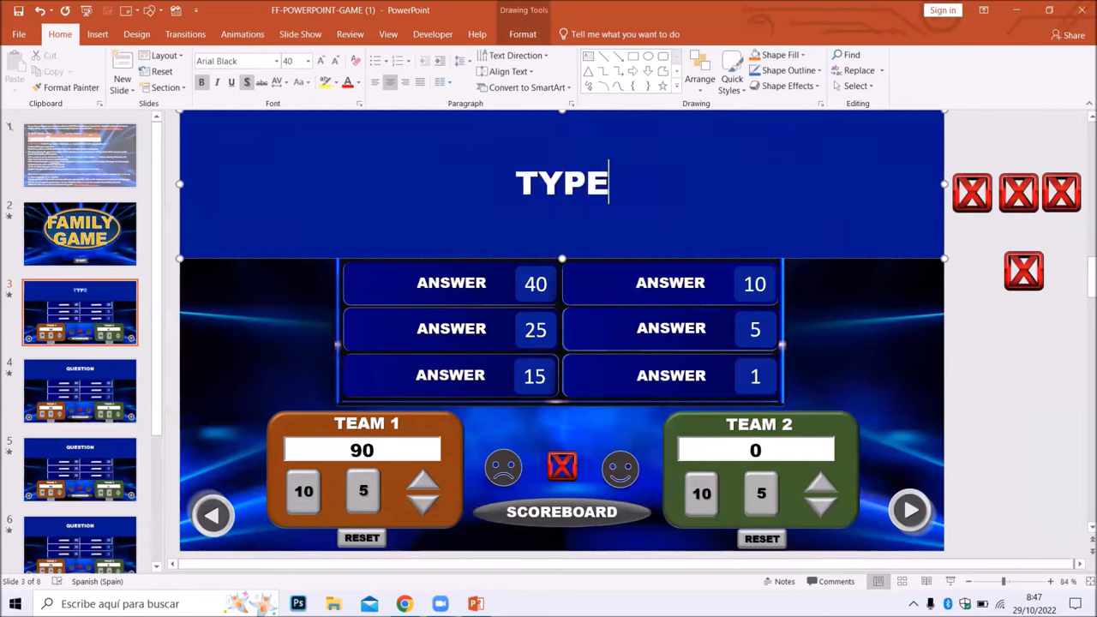
type("YOU")
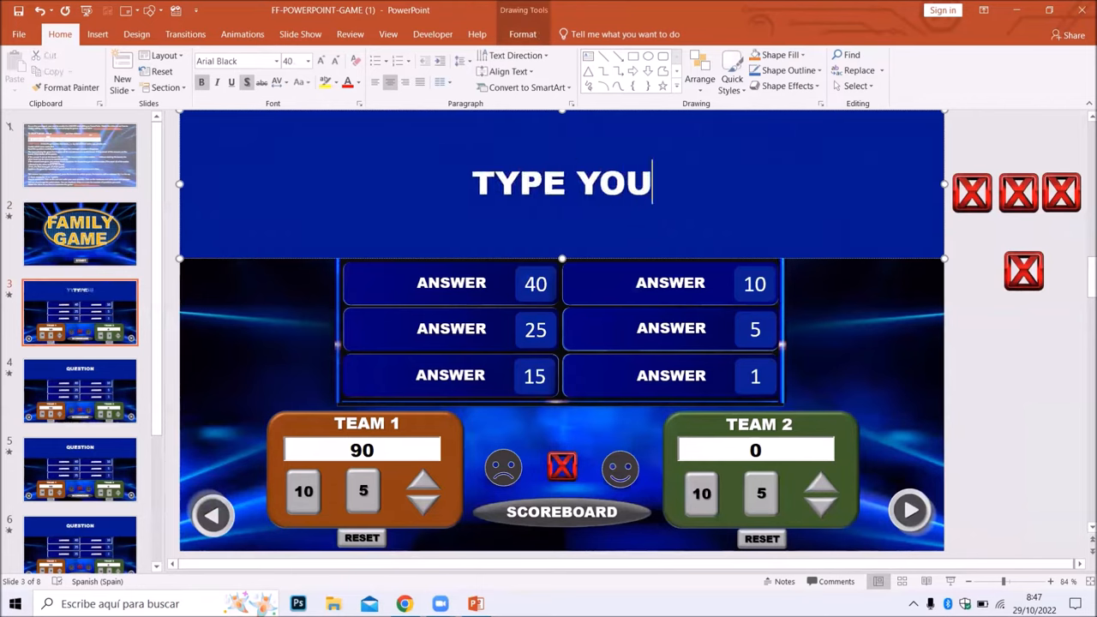
type("R O")
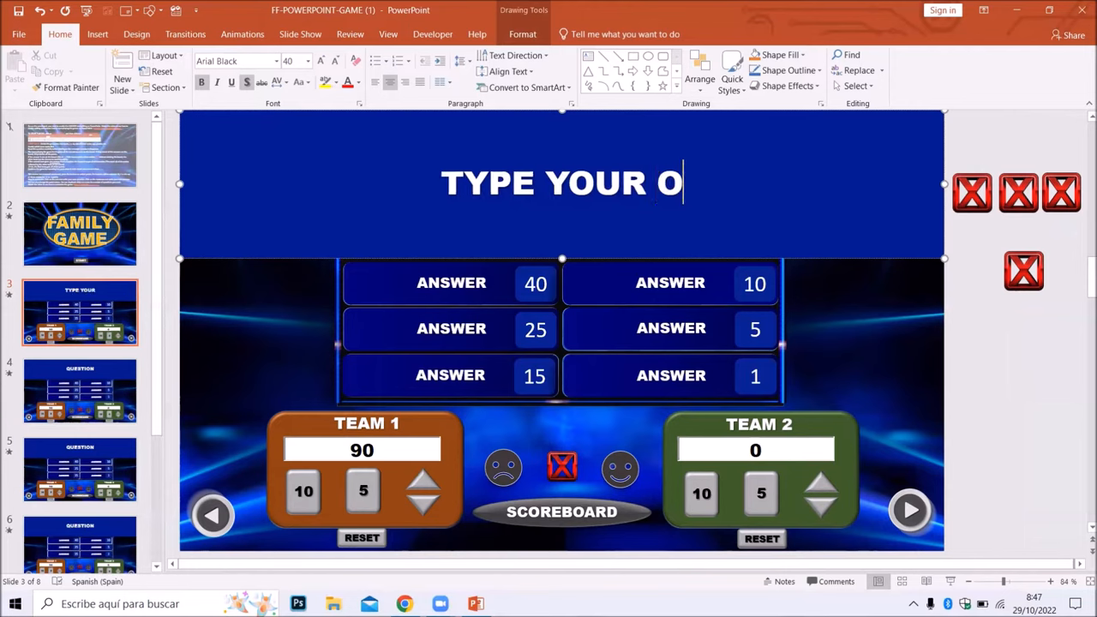
type("WN QUES")
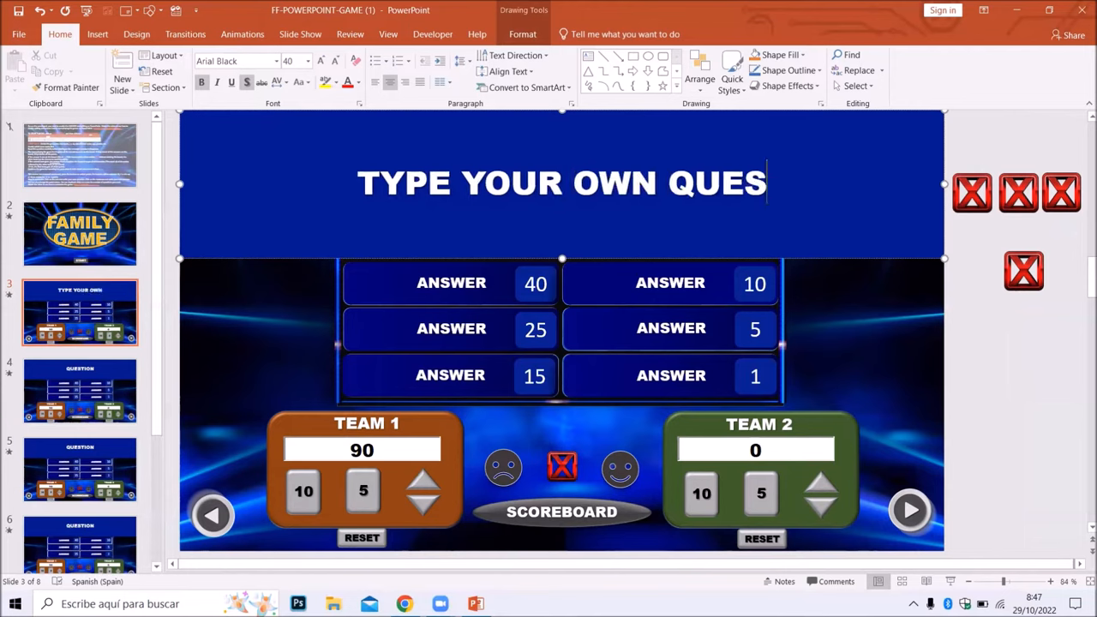
type("TION")
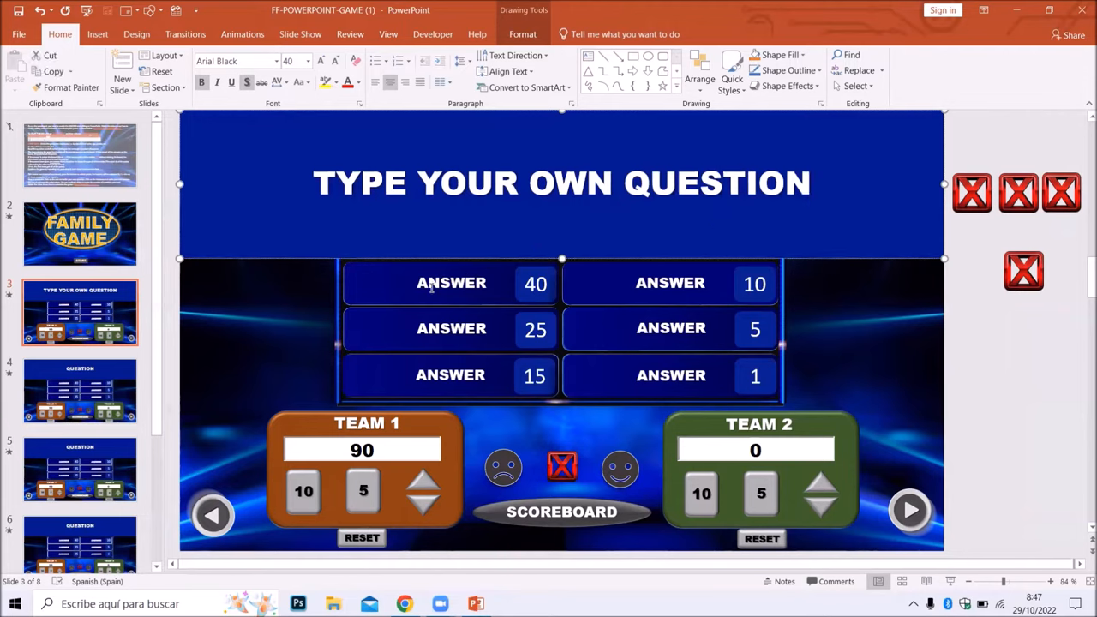
Fill the left-column answer boxes on slide 3 with TYPE THE ANSWER.
double_click(451, 283)
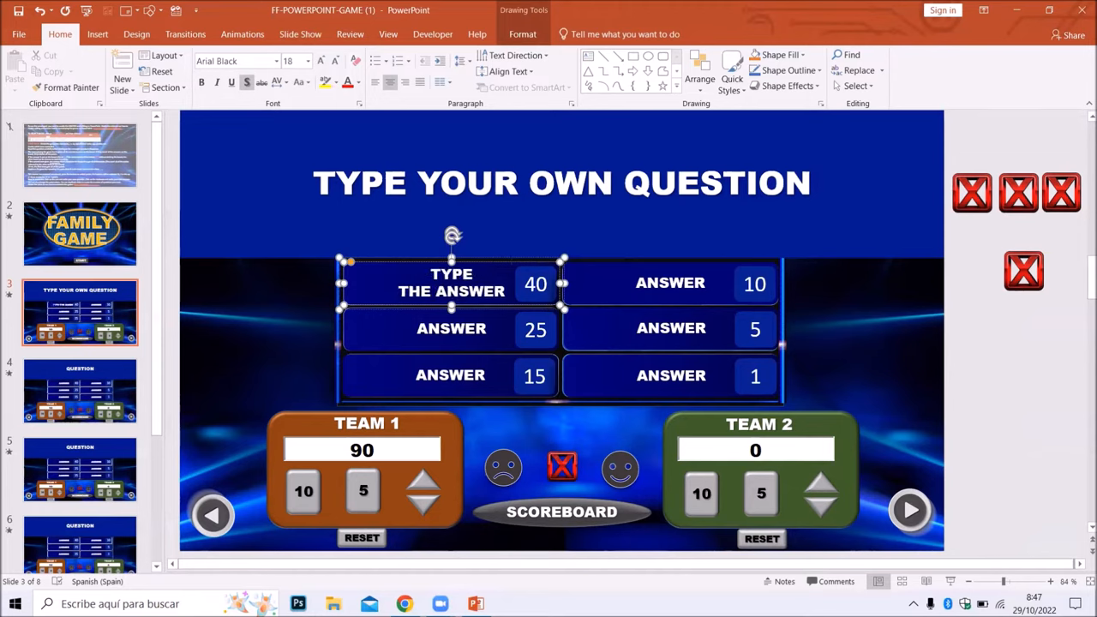
left_click(453, 329)
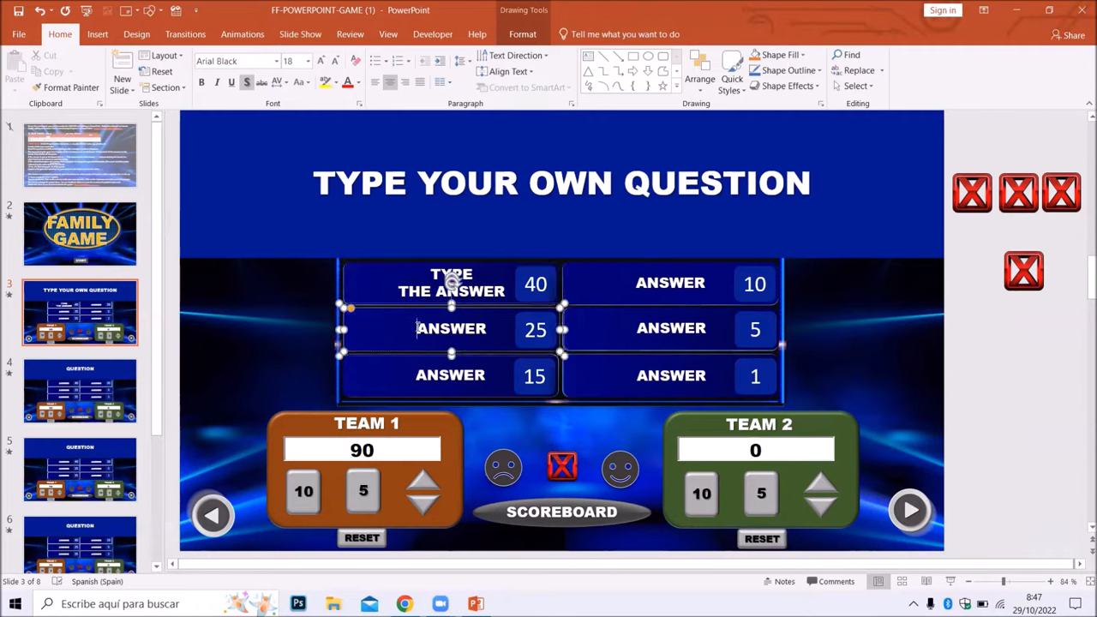
type("TYPE THEANSWE")
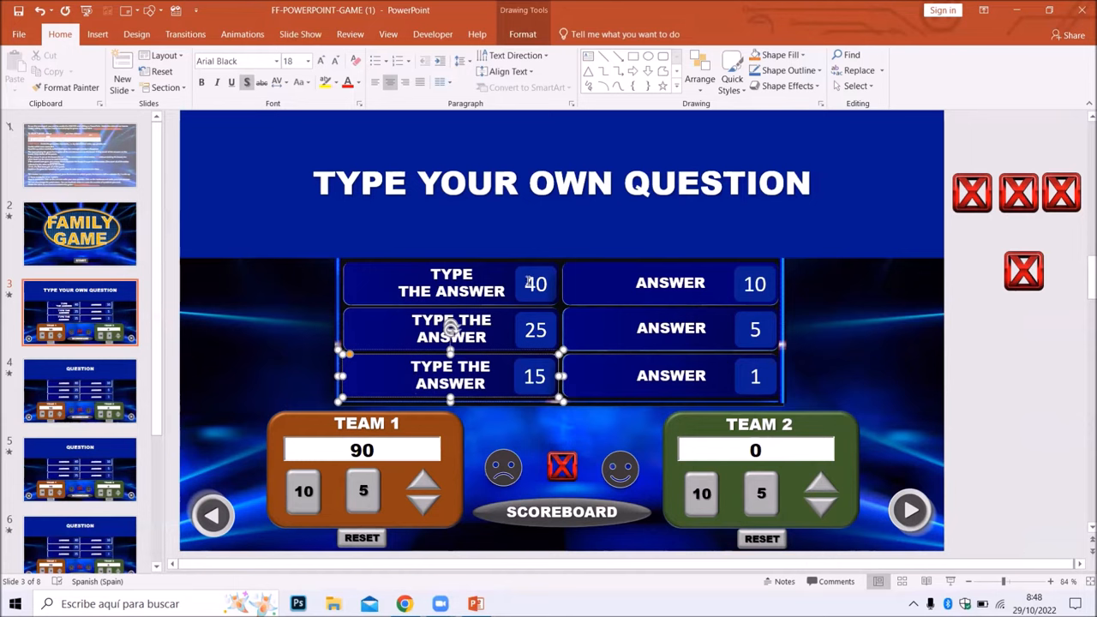
Overwrite the left-column point values 40, 25, 15 with 30, 20, 10.
double_click(535, 284)
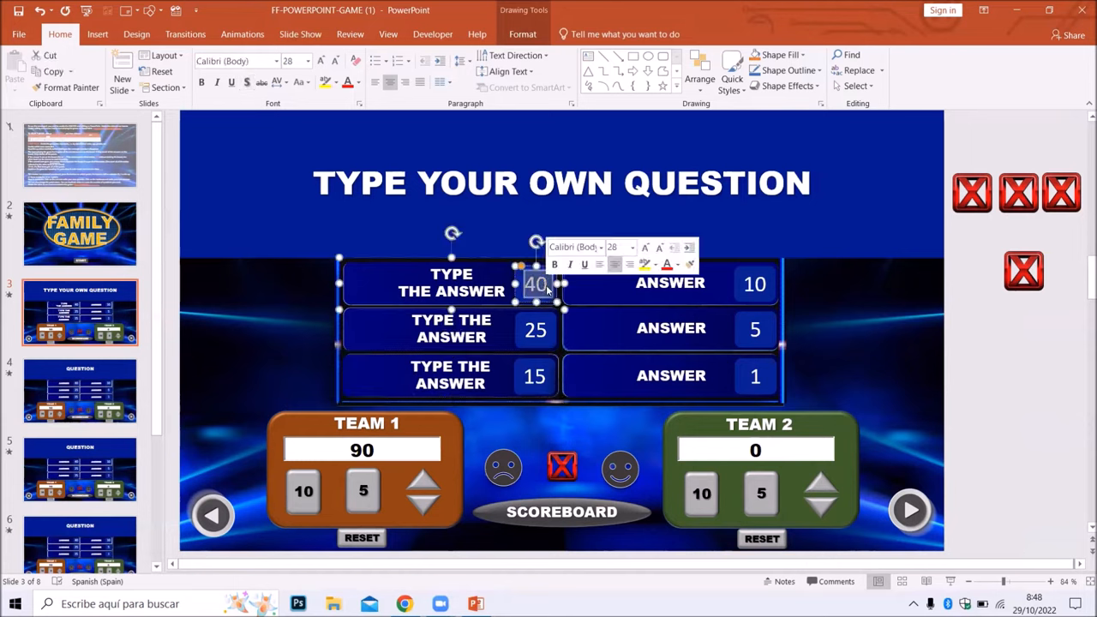
type("30")
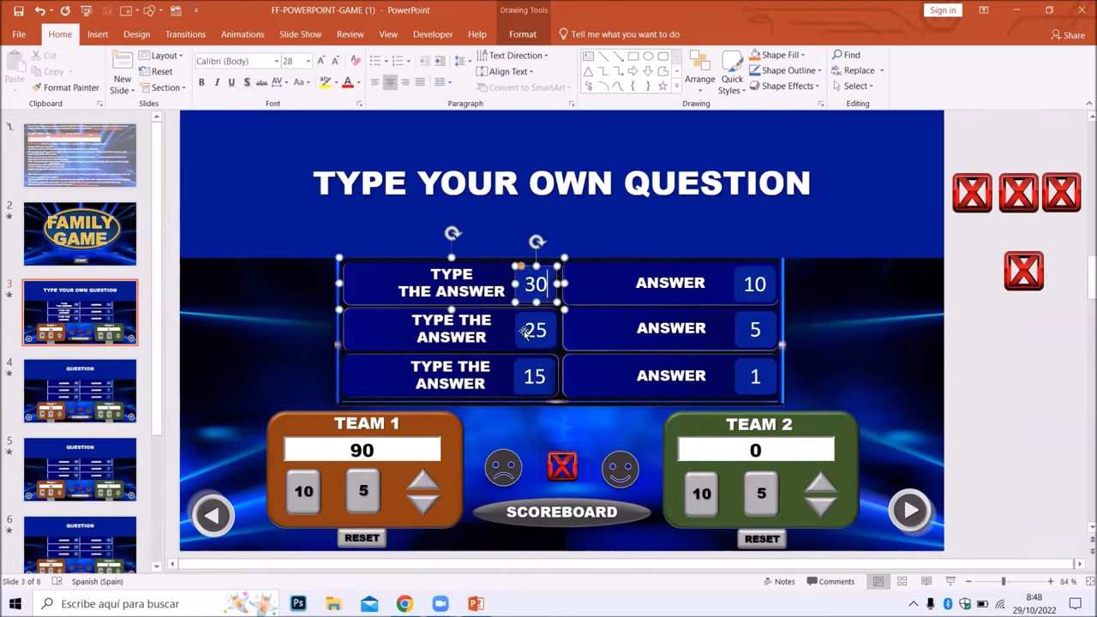
double_click(535, 330)
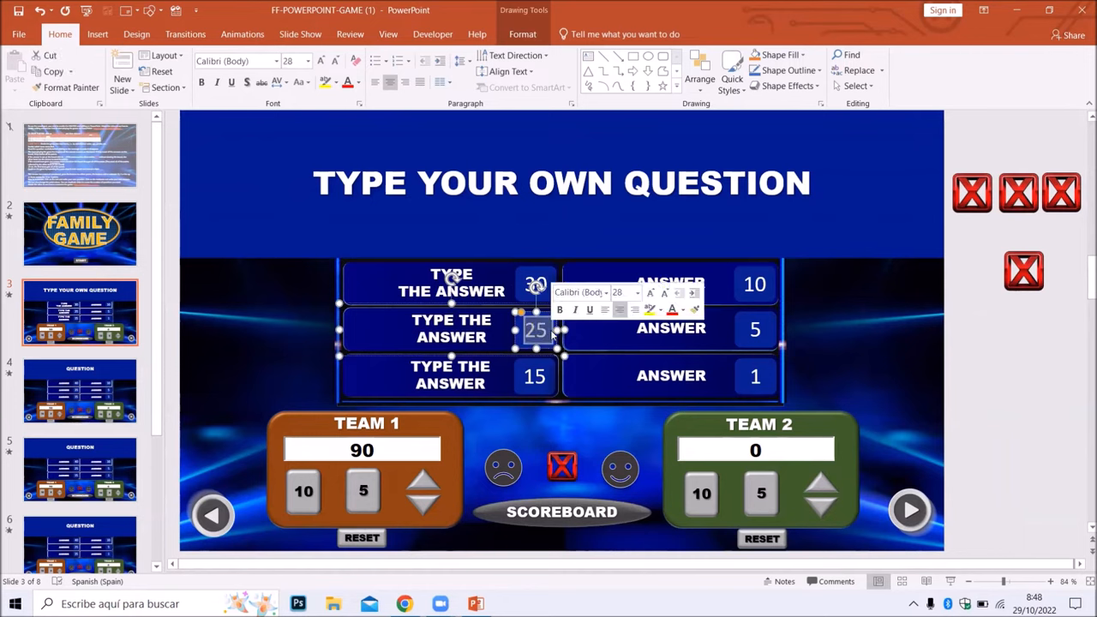
left_click(534, 375)
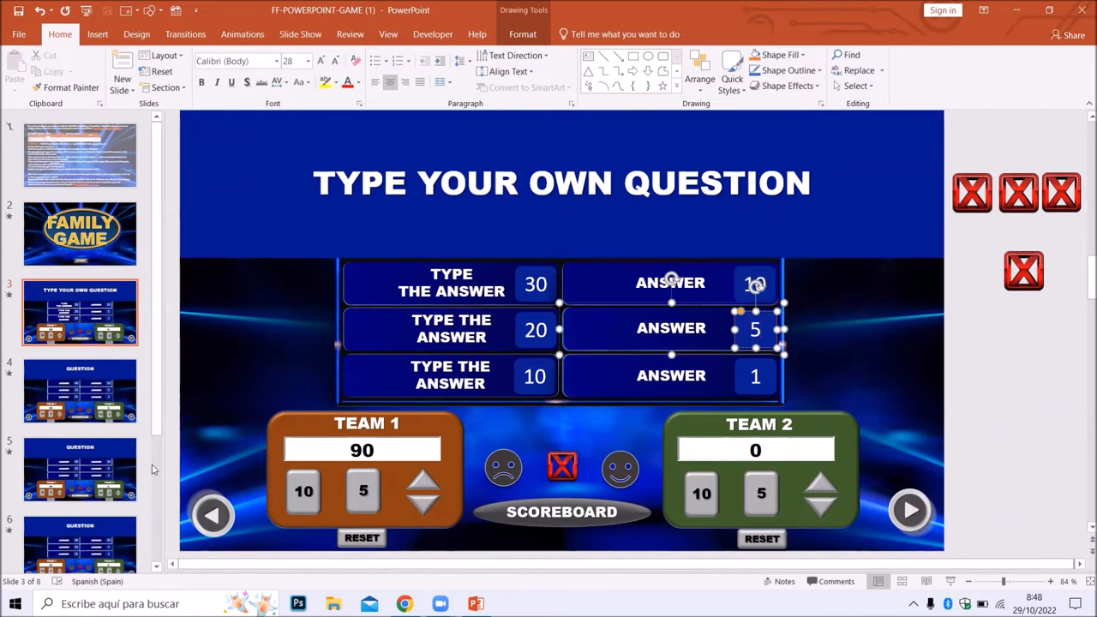
Duplicate the question slide repeatedly so the deck grows to eleven slides.
right_click(79, 391)
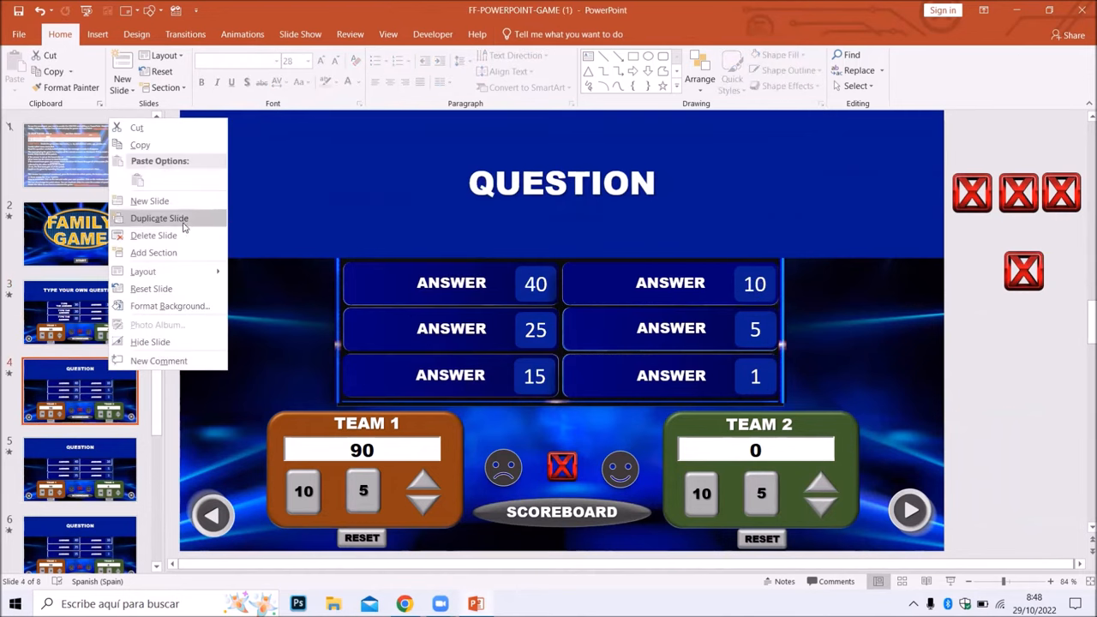
left_click(159, 217)
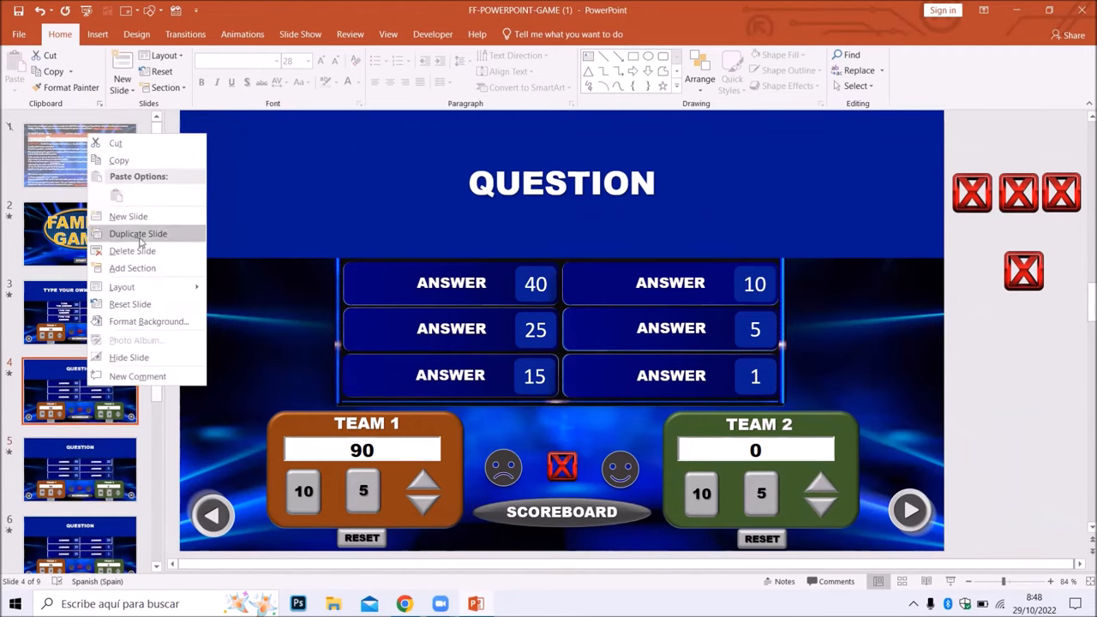
left_click(138, 234)
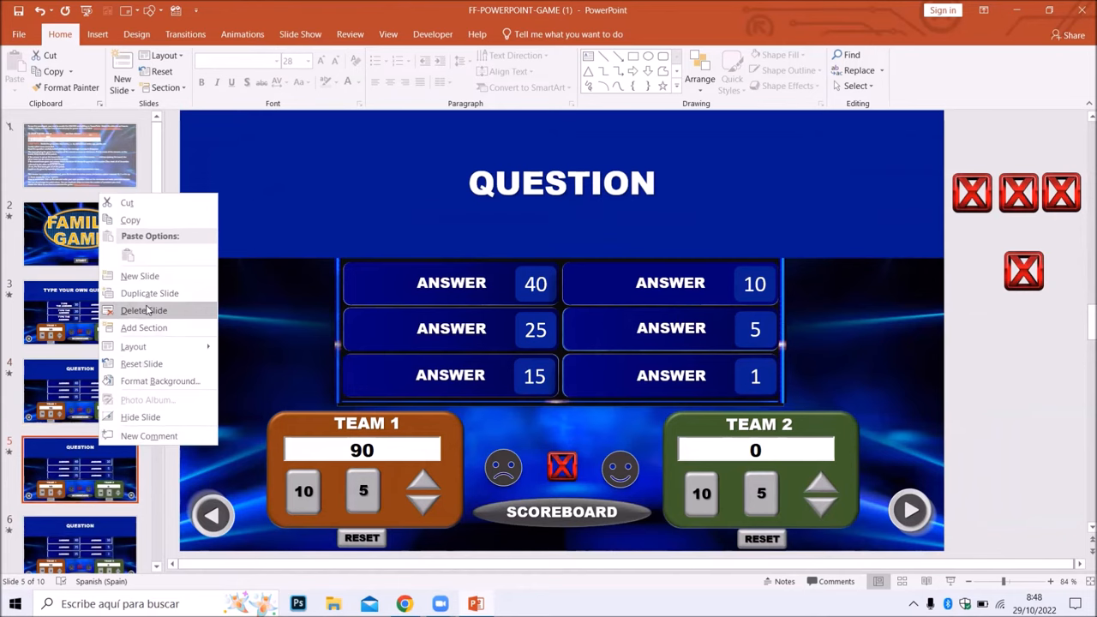
left_click(144, 310)
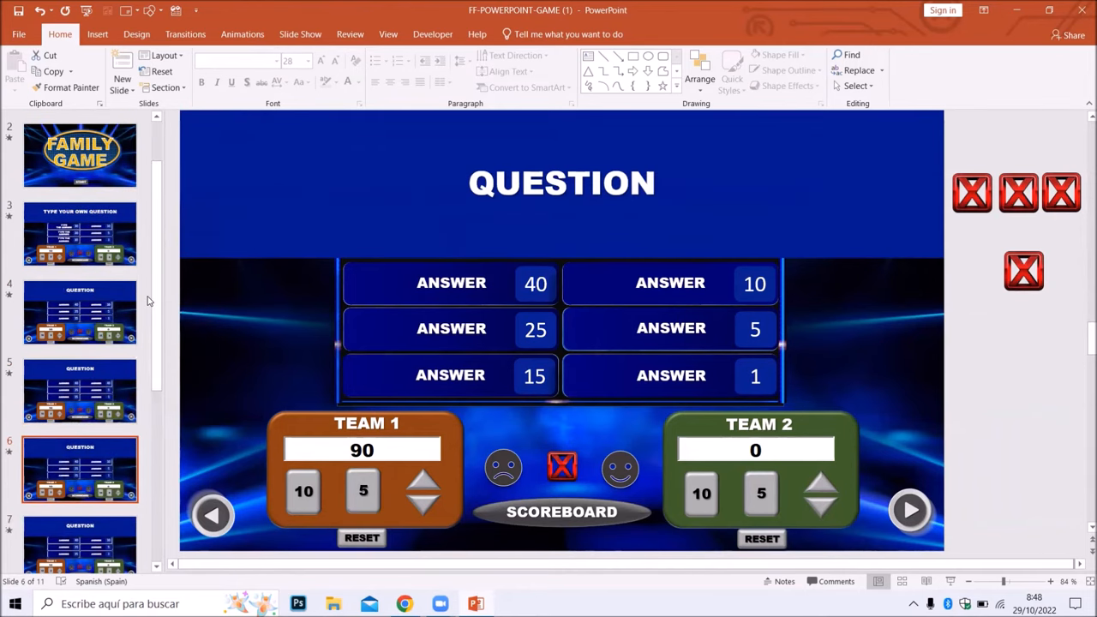
mouse_move(94, 288)
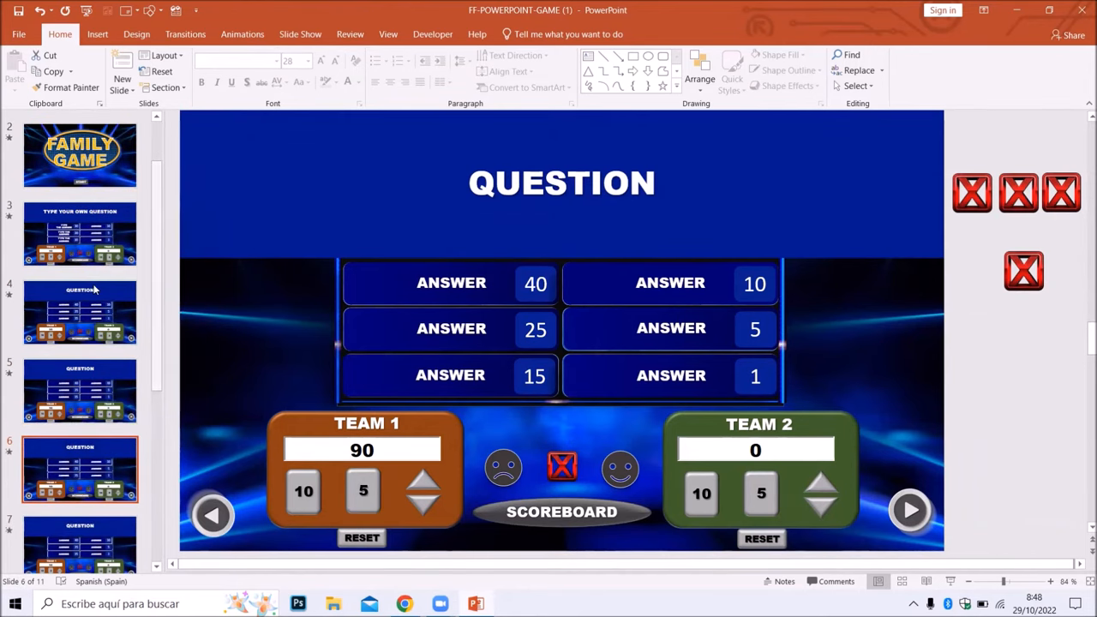
Edit the fourth slide's heading from QUESTION to TYPE YOUR OWN QUESTION.
left_click(79, 312)
type("TYPE")
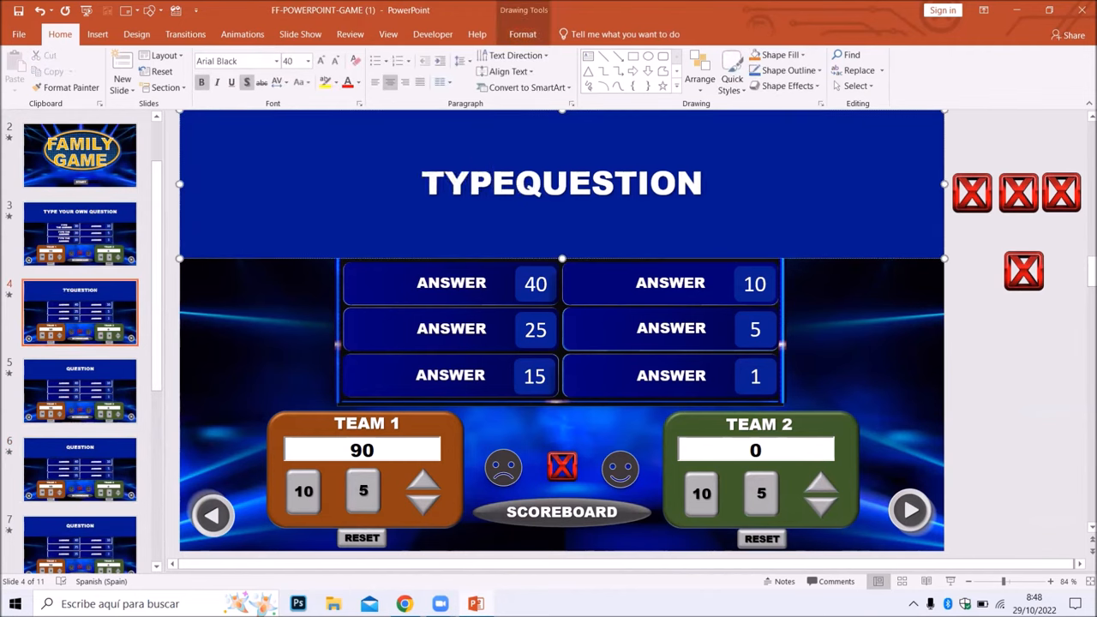
type("YOUR OWN")
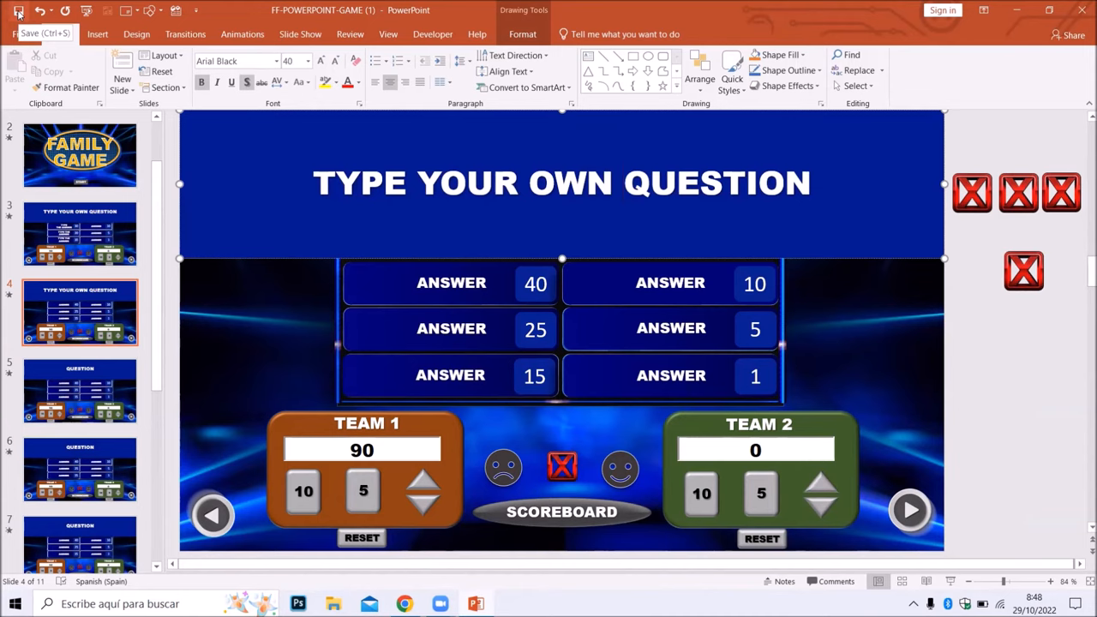
left_click(623, 181)
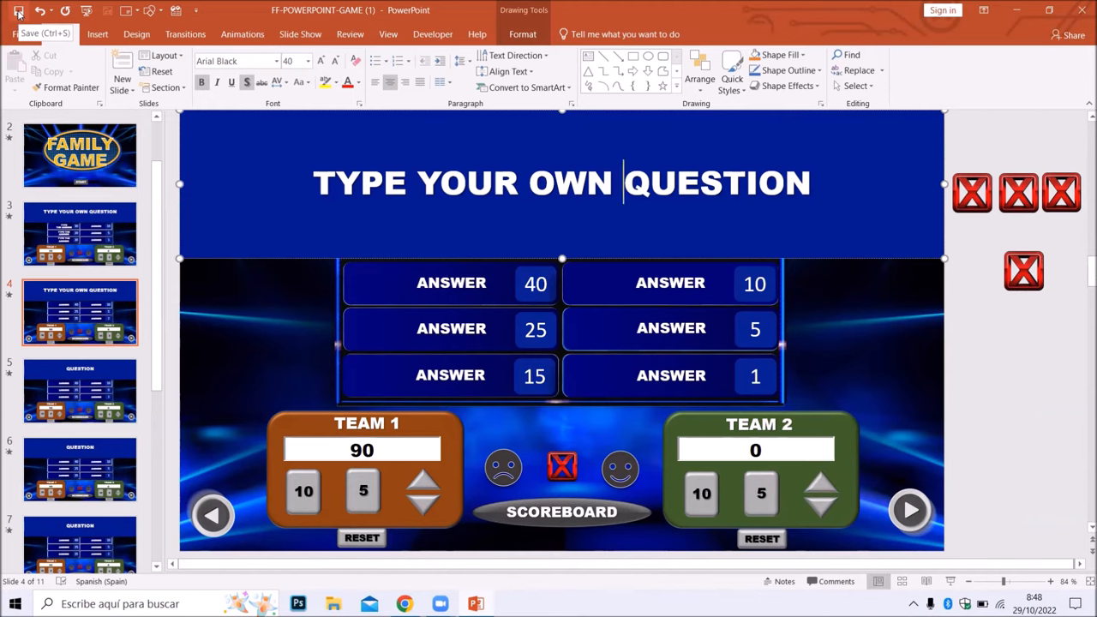
left_click(17, 10)
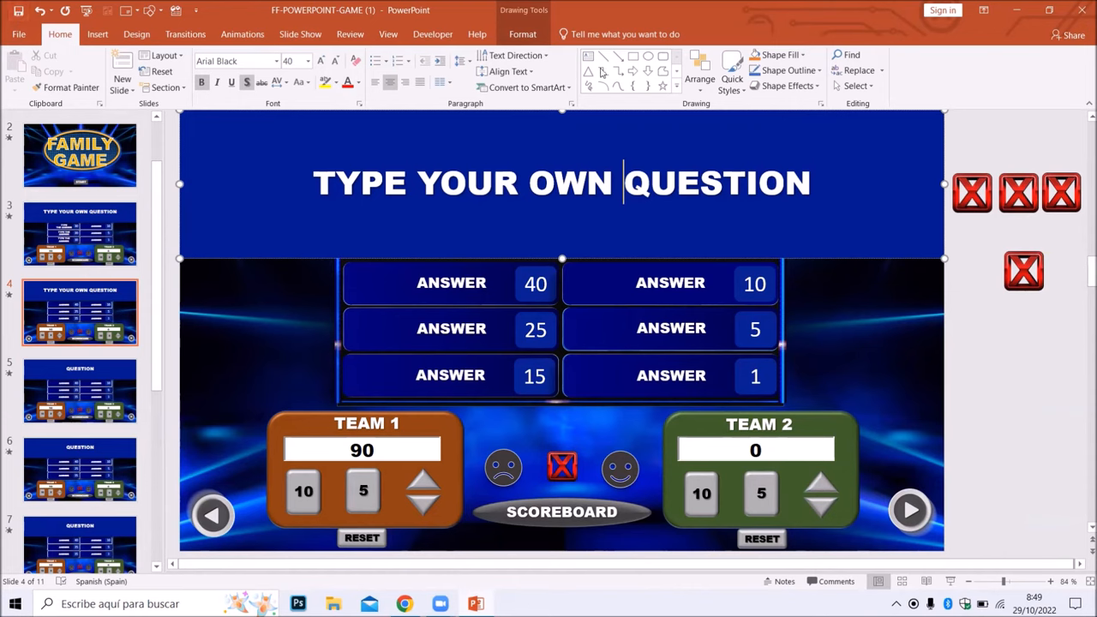
mouse_move(300, 34)
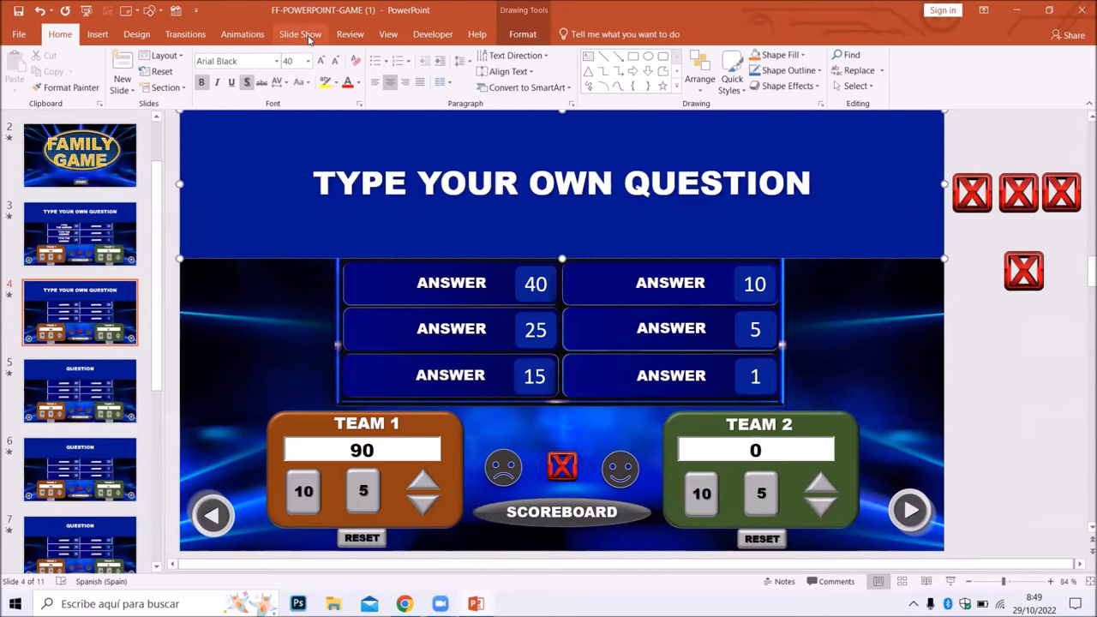
Run the Family Game presentation as a slideshow from the first slide.
left_click(300, 34)
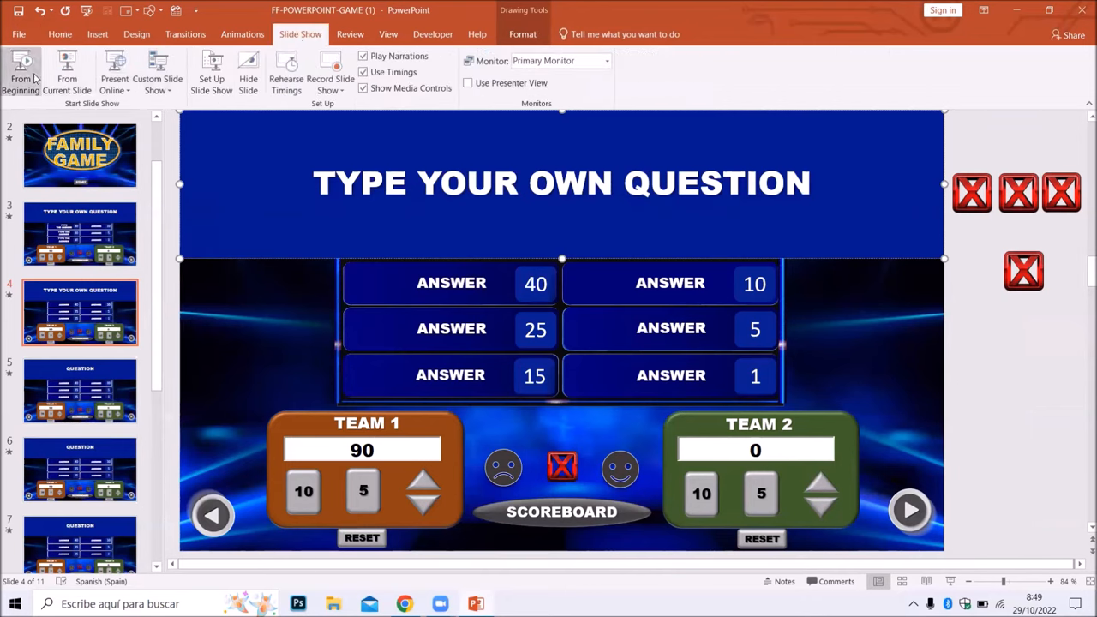
mouse_move(20, 72)
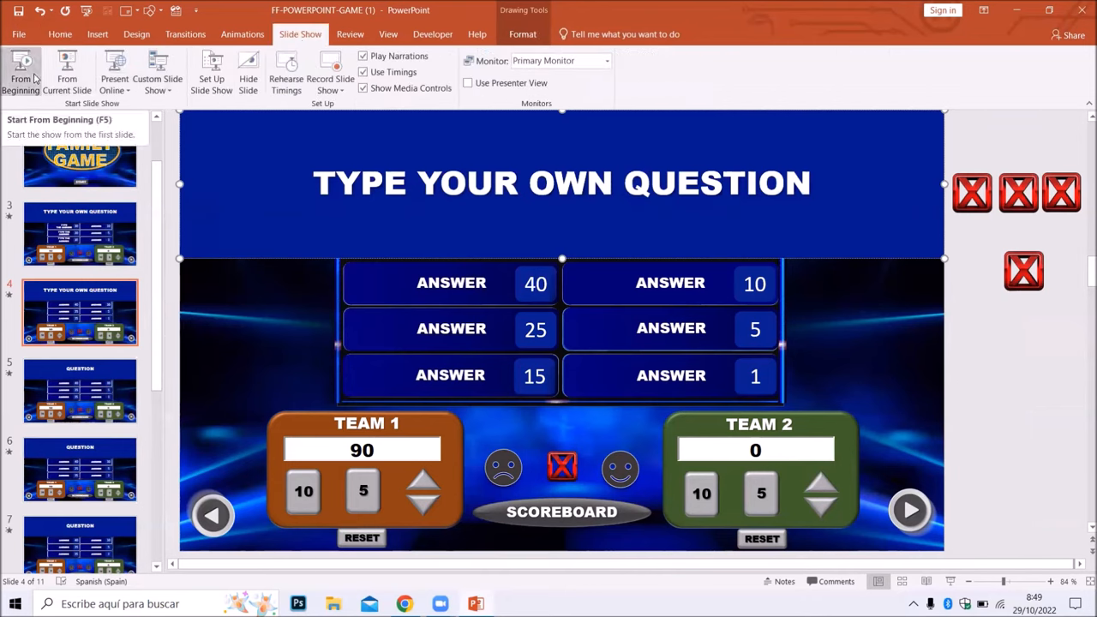
left_click(21, 72)
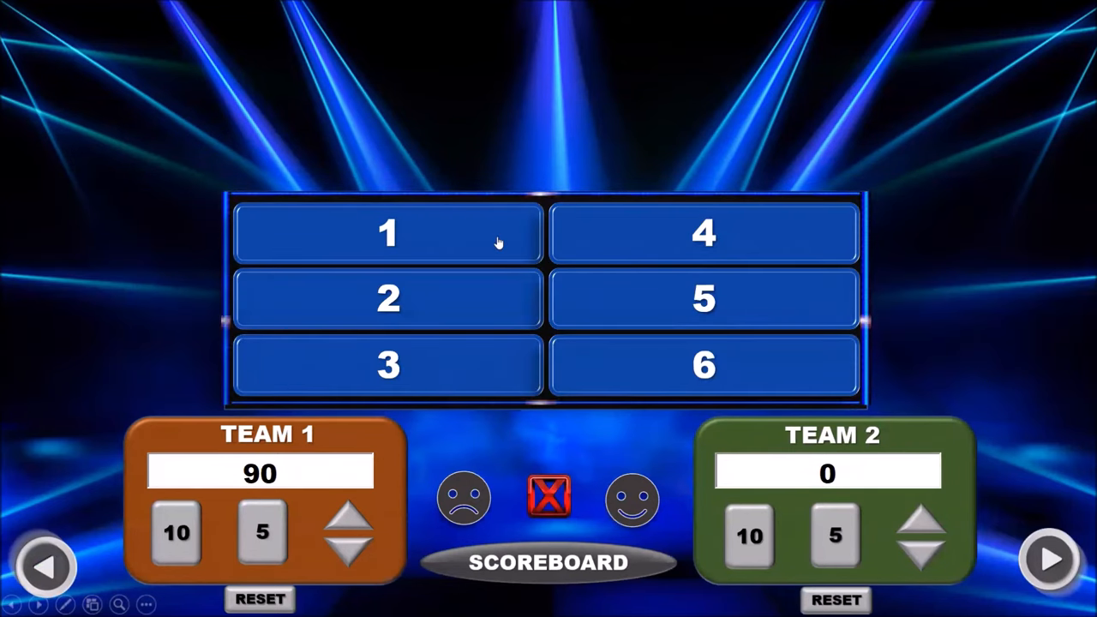
Reset Team 1's score, reveal the first three answers and award Team 1 the first answer's points.
left_click(260, 598)
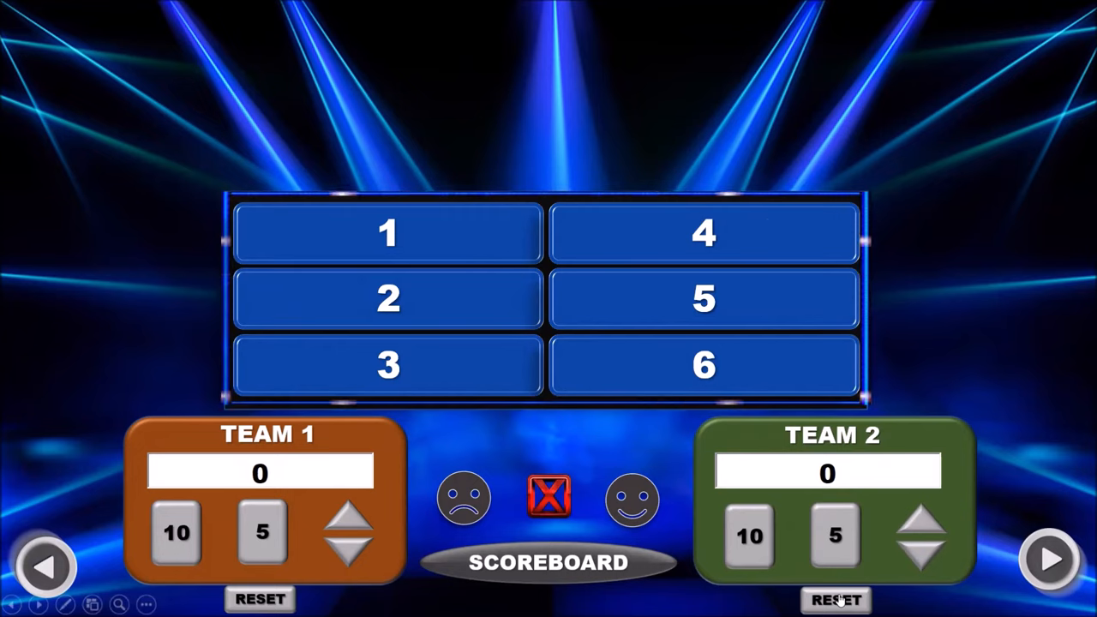
left_click(388, 233)
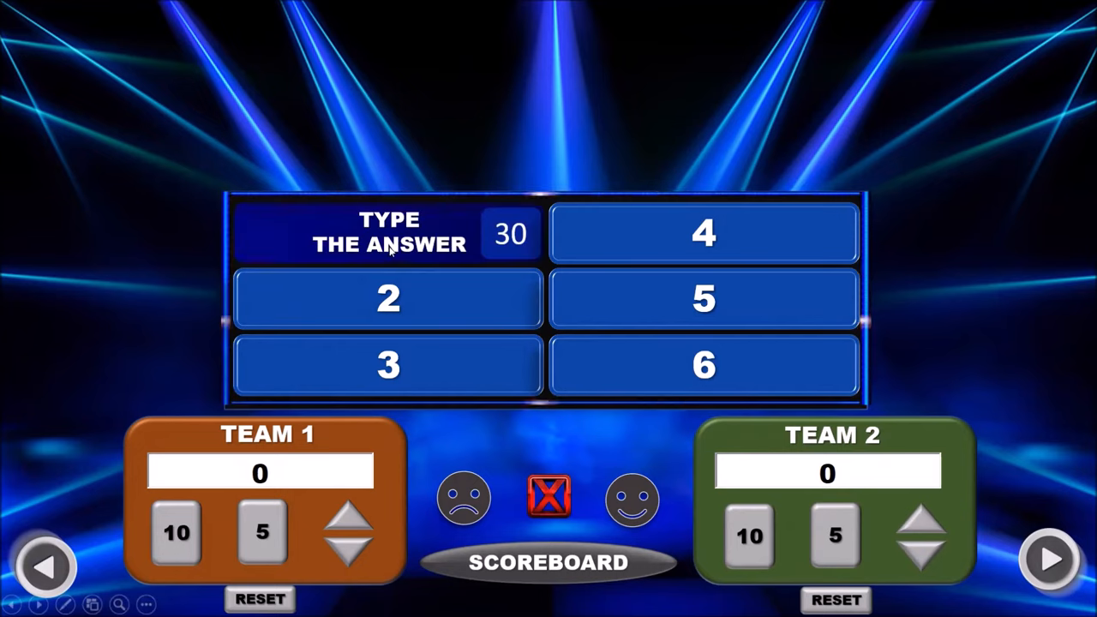
left_click(177, 532)
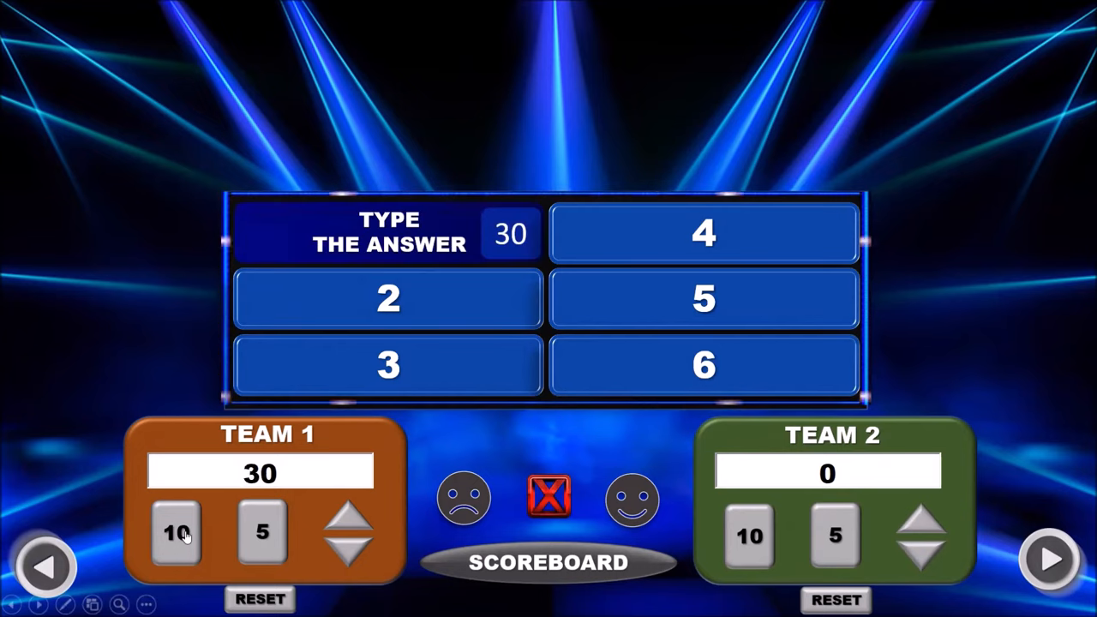
left_click(388, 298)
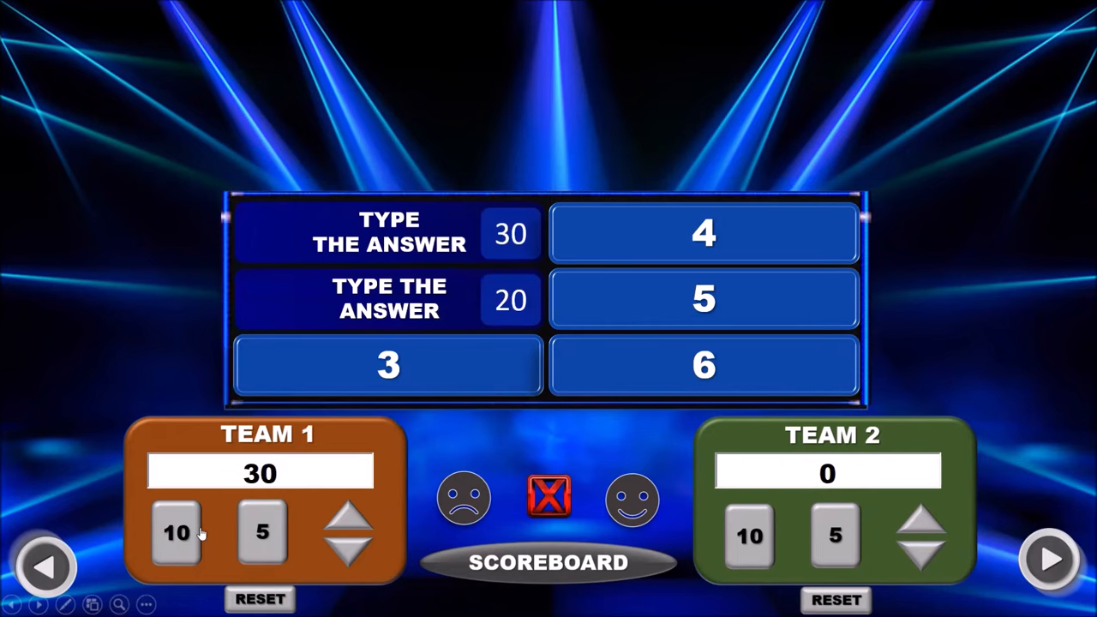
left_click(387, 365)
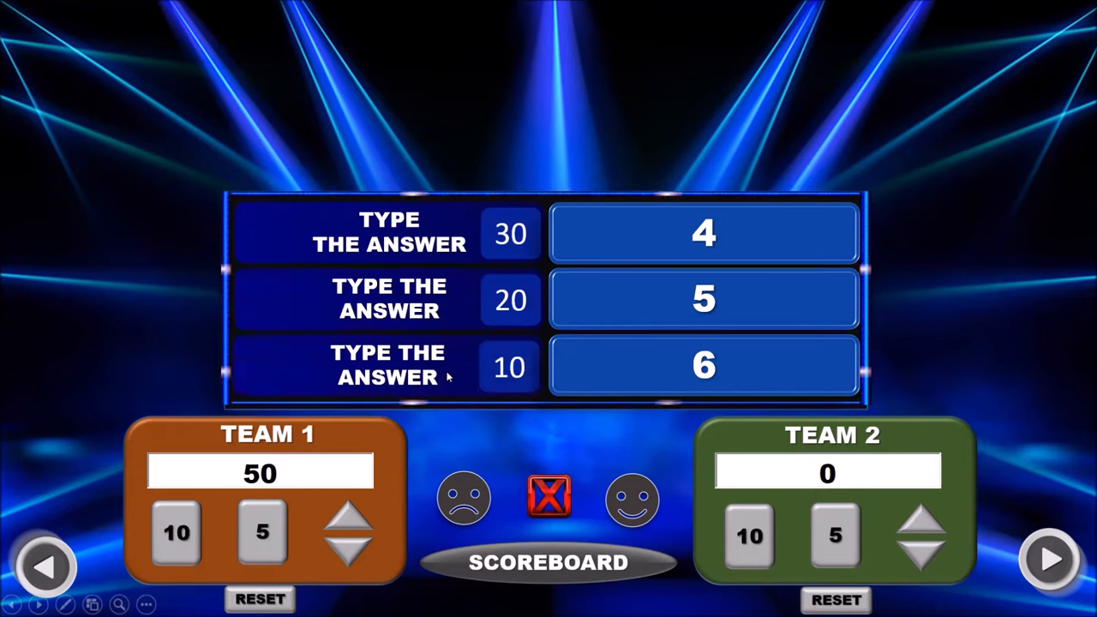
Reveal the remaining answers and add points so Team 1's score reaches 76.
left_click(703, 233)
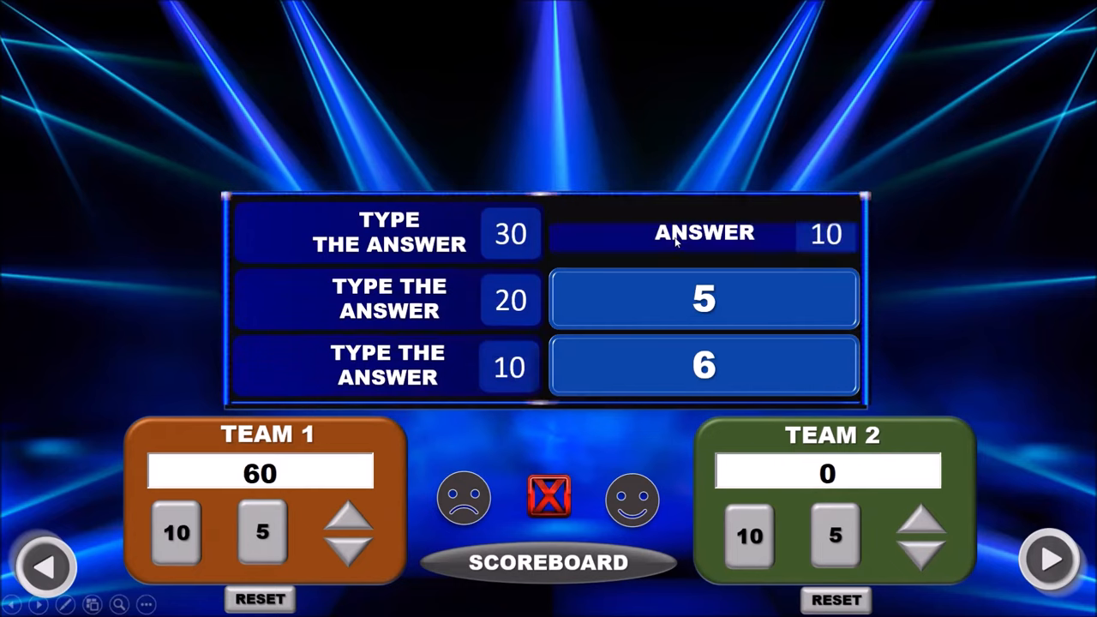
left_click(179, 531)
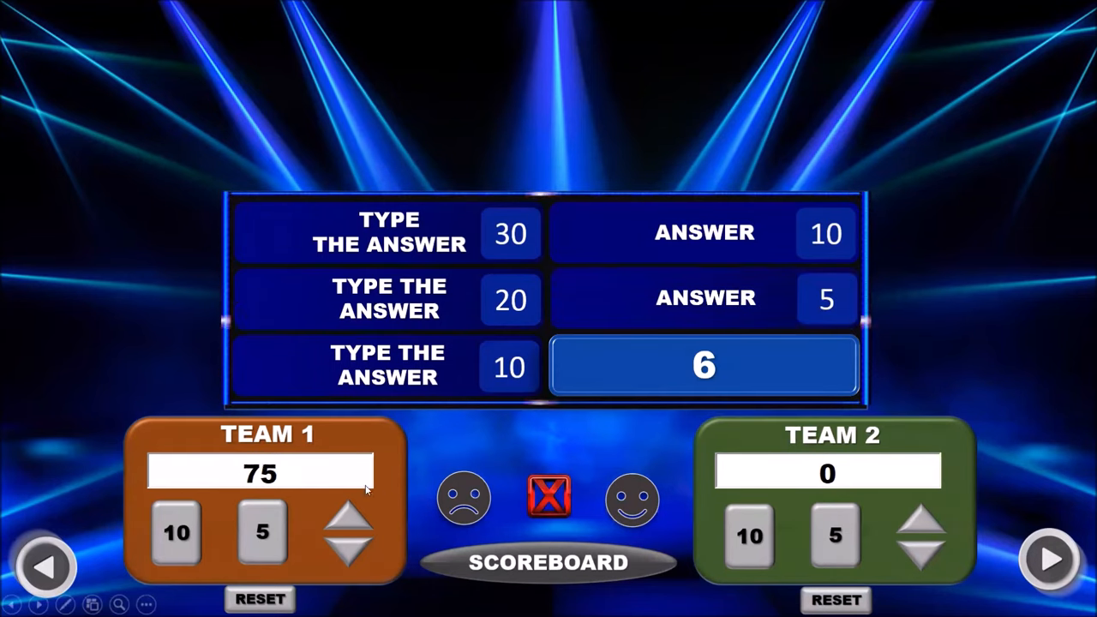
left_click(703, 365)
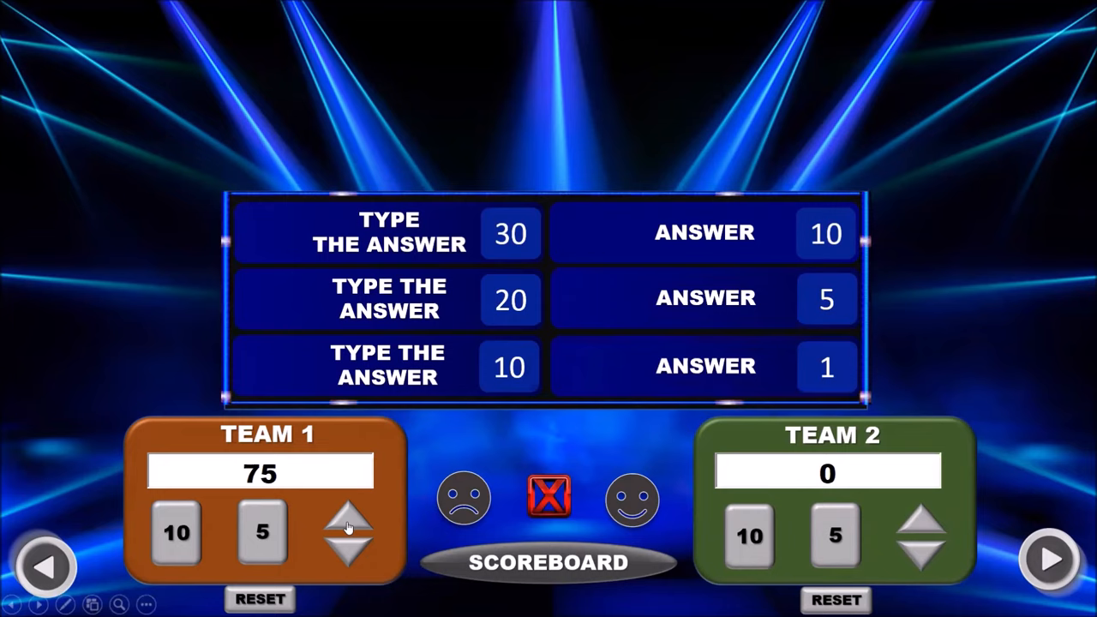
left_click(348, 515)
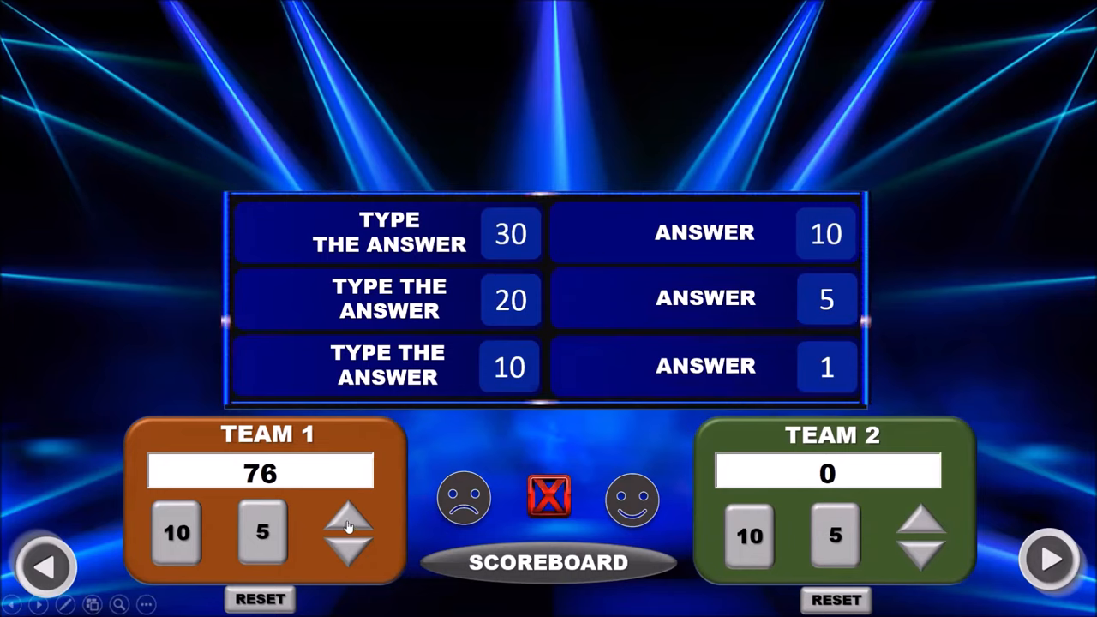